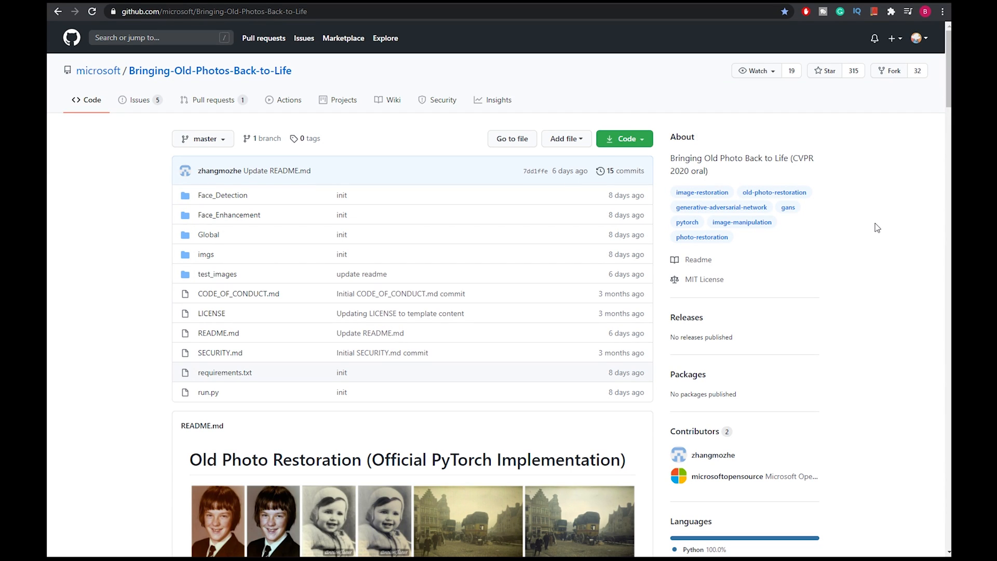
# Collapse the Git clone and Set up the environment sections of the notebook
pyautogui.scroll(-3)
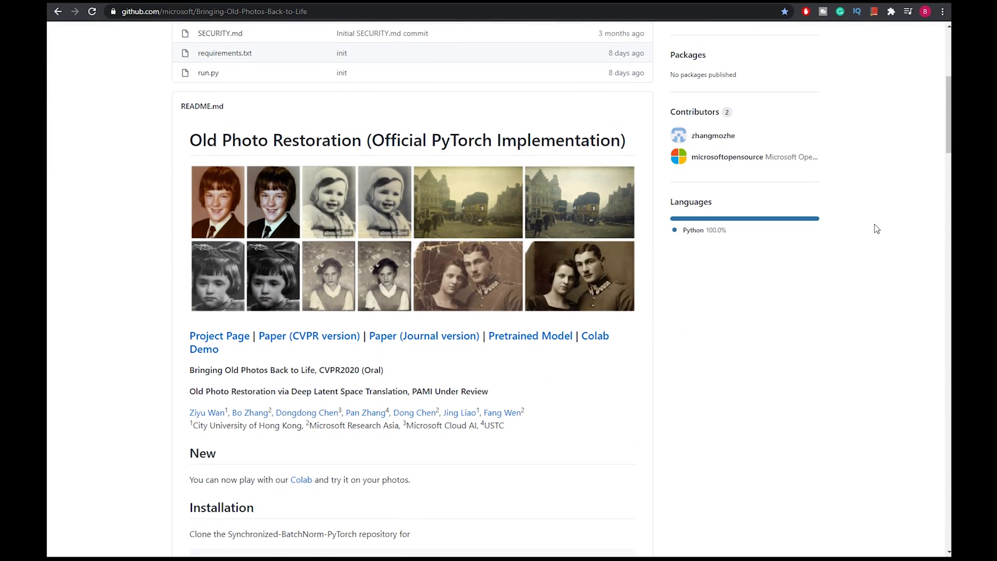
pyautogui.scroll(3)
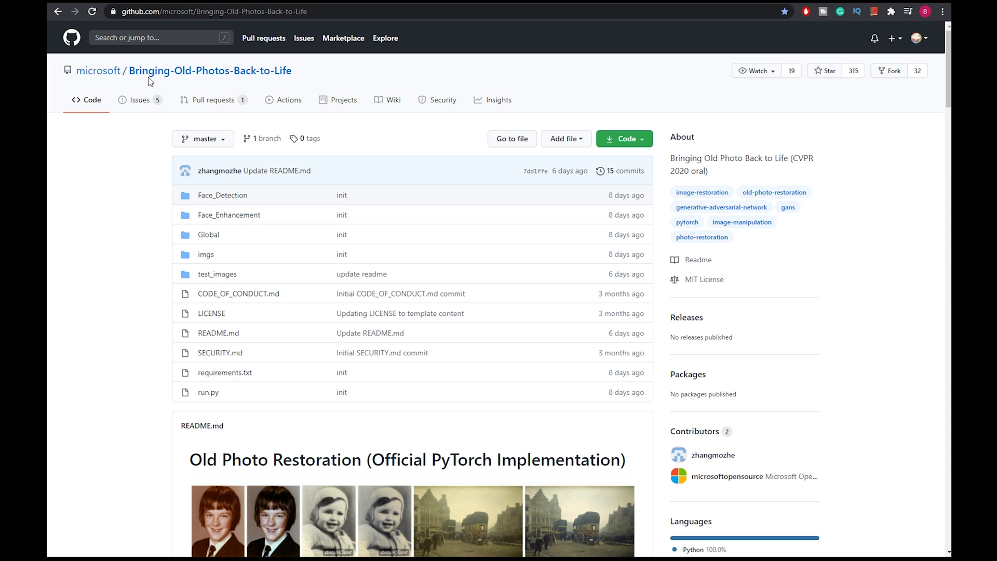
pyautogui.scroll(-3)
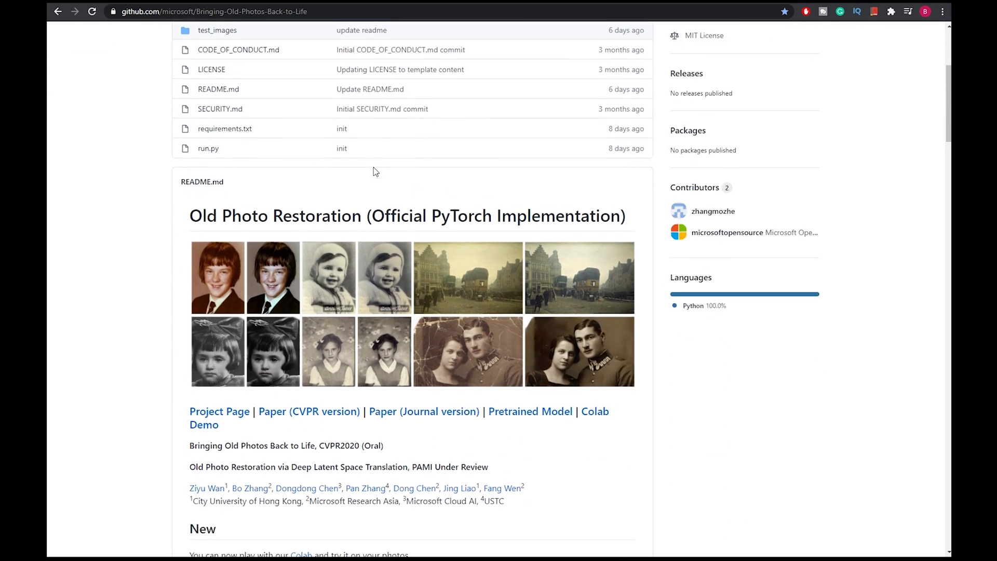
pyautogui.scroll(-3)
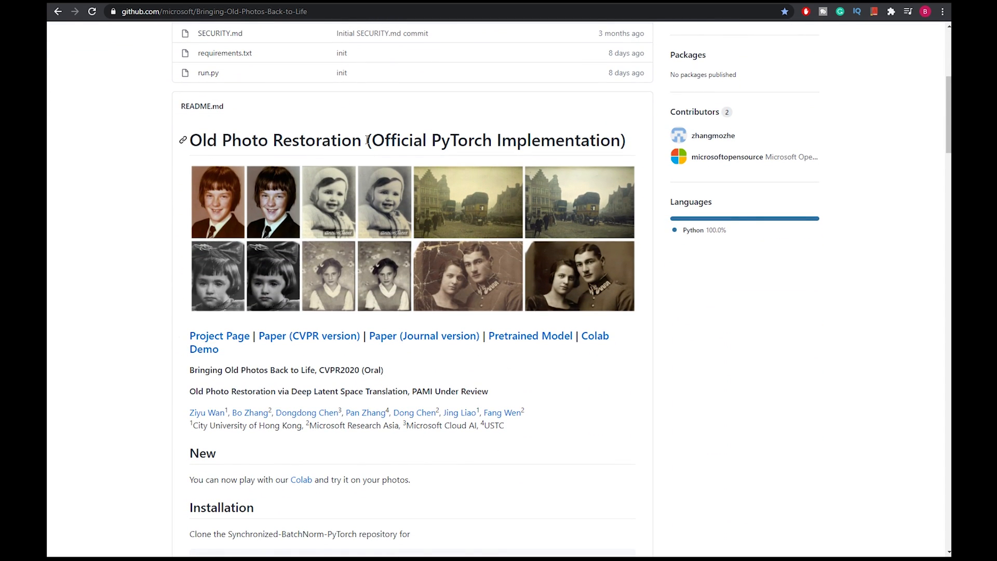
pyautogui.scroll(3)
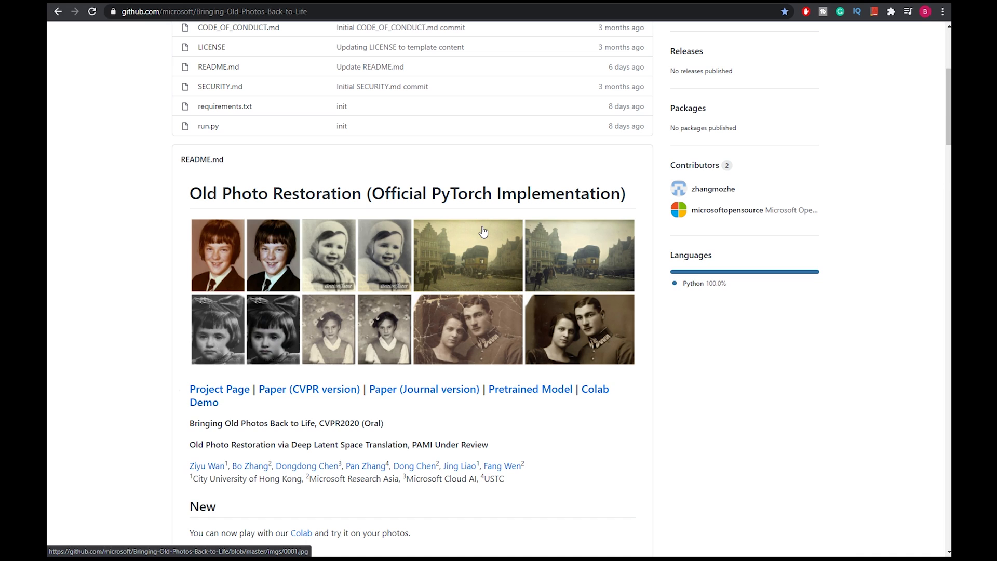
pyautogui.moveTo(483, 320)
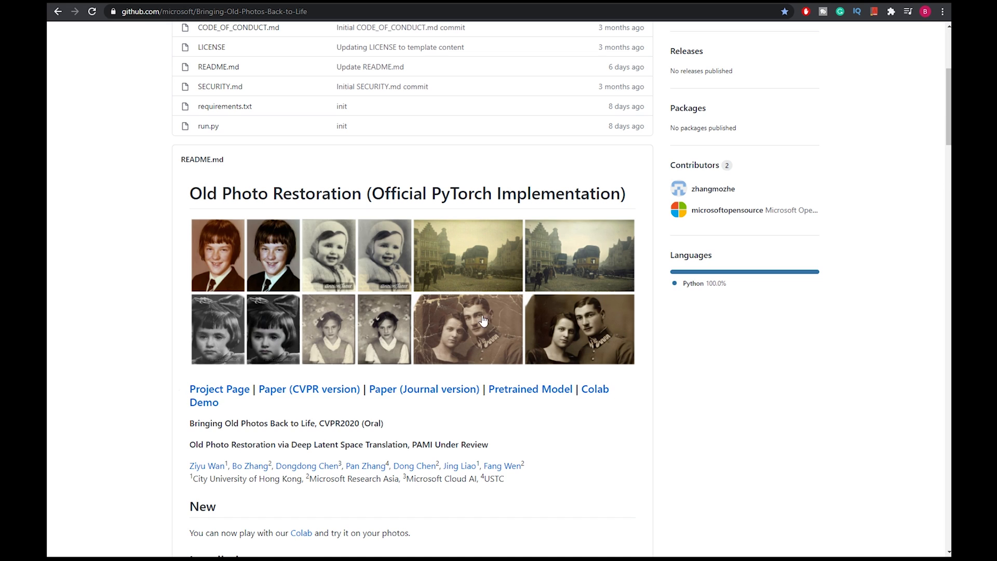
pyautogui.moveTo(595, 388)
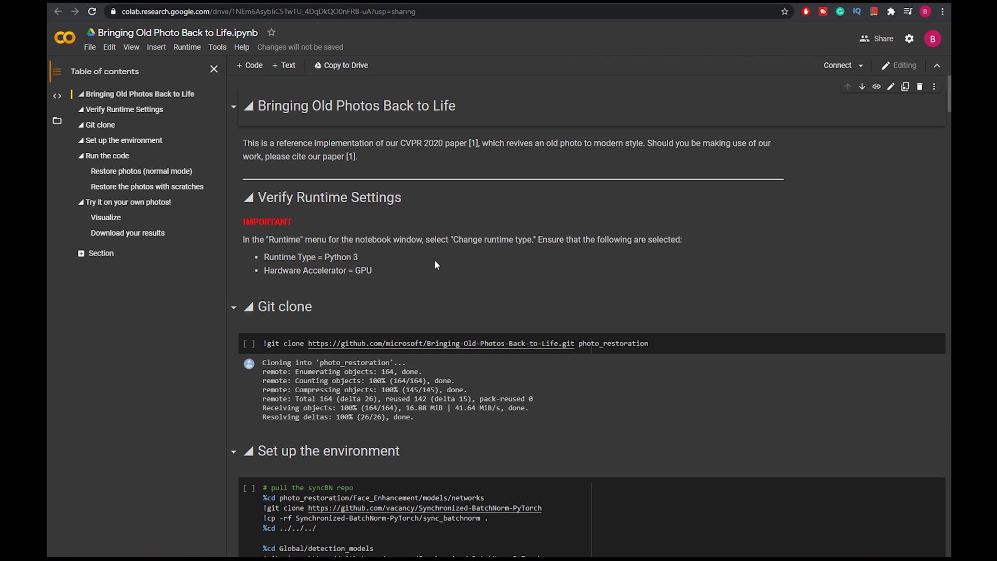
pyautogui.moveTo(422, 274)
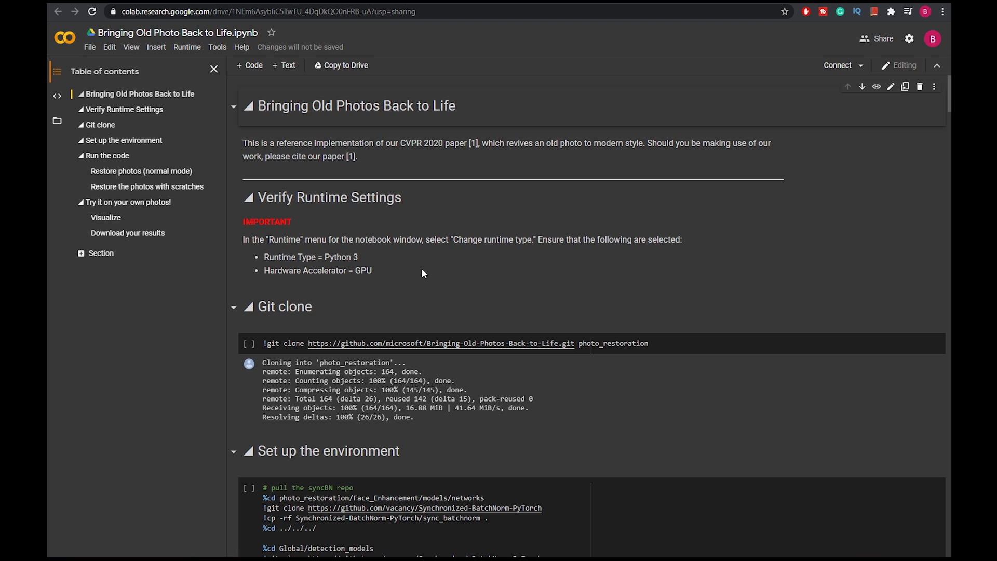
pyautogui.moveTo(515, 299)
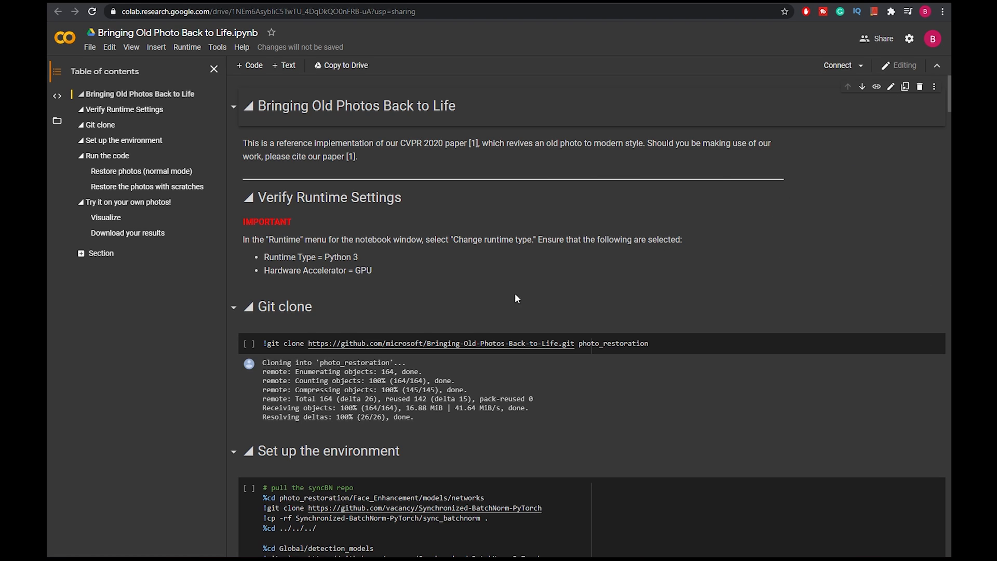
pyautogui.moveTo(409, 315)
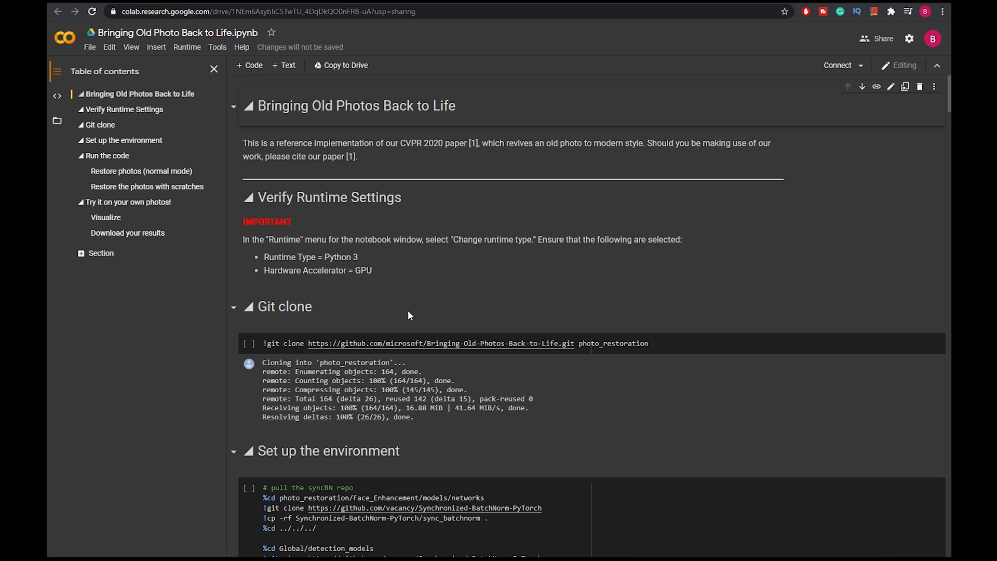
pyautogui.moveTo(420, 330)
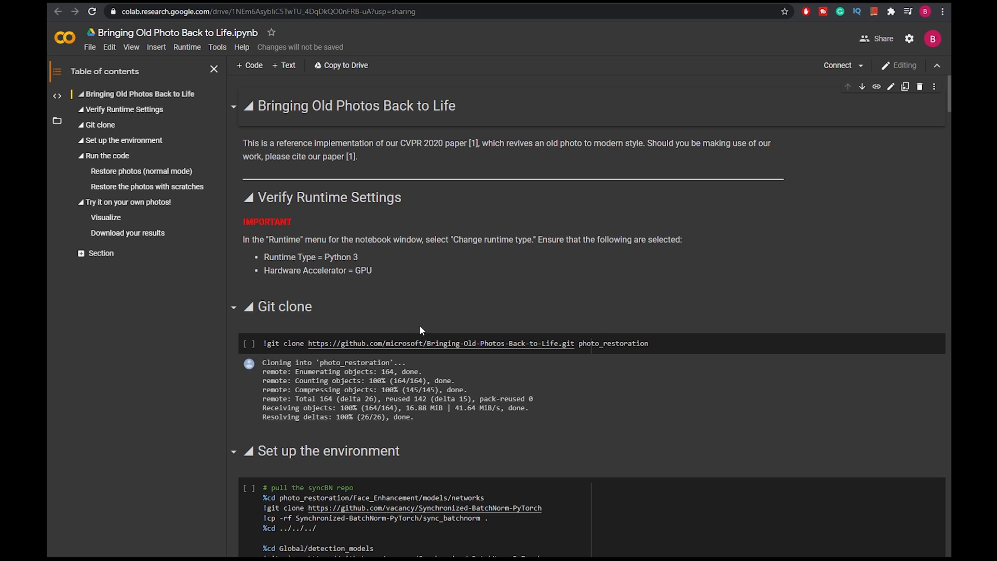
pyautogui.scroll(-3)
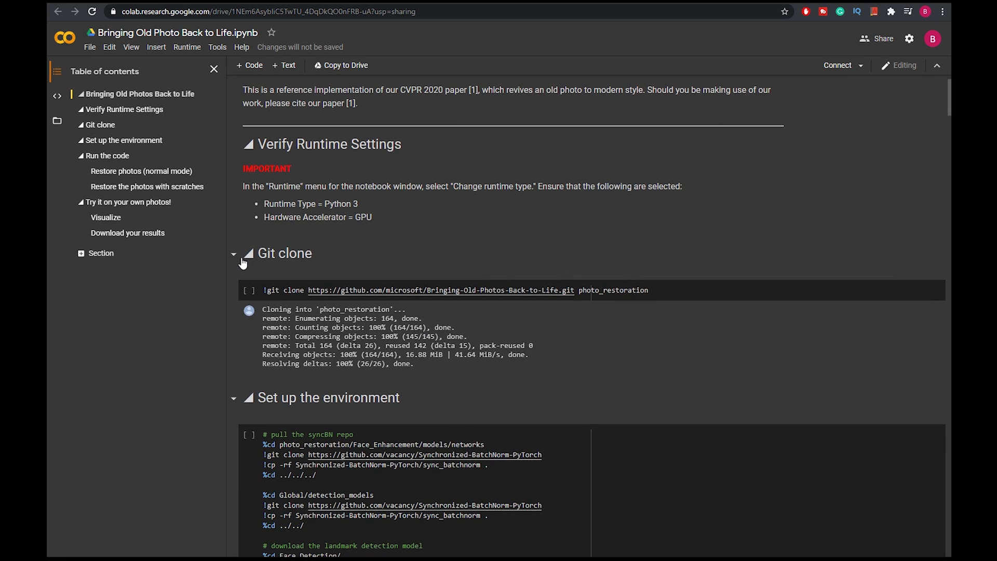
pyautogui.moveTo(365, 237)
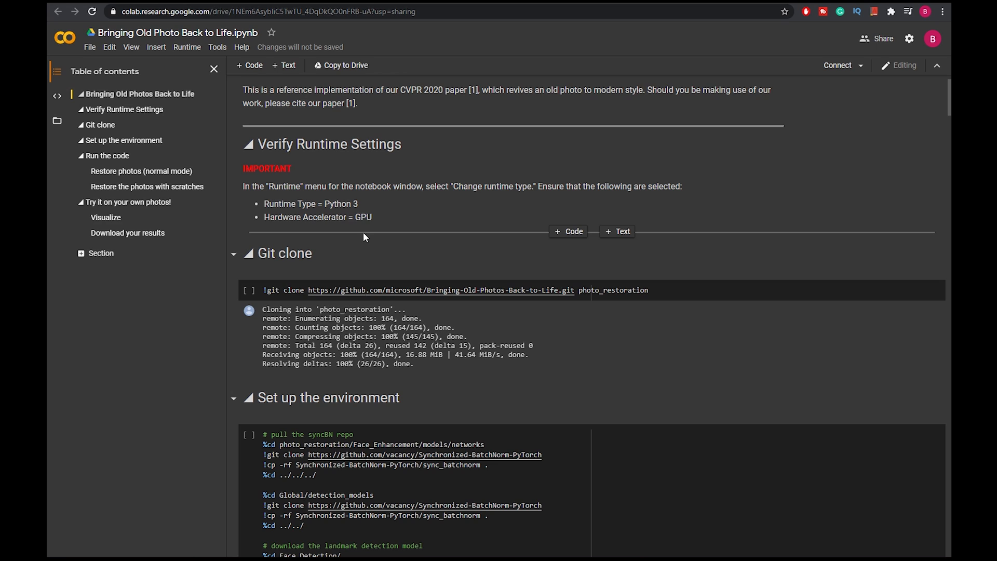
pyautogui.scroll(3)
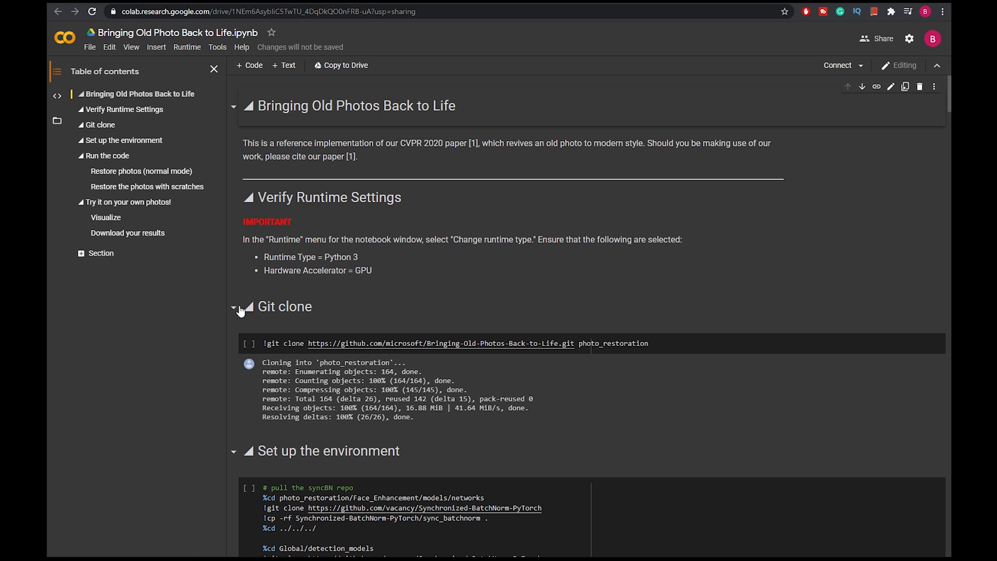
pyautogui.moveTo(233, 308)
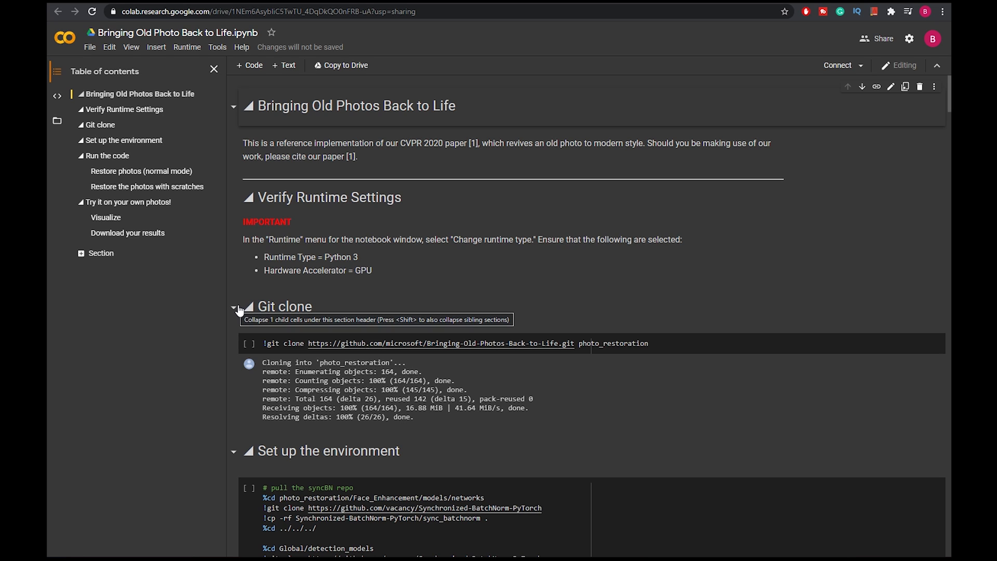
pyautogui.click(234, 306)
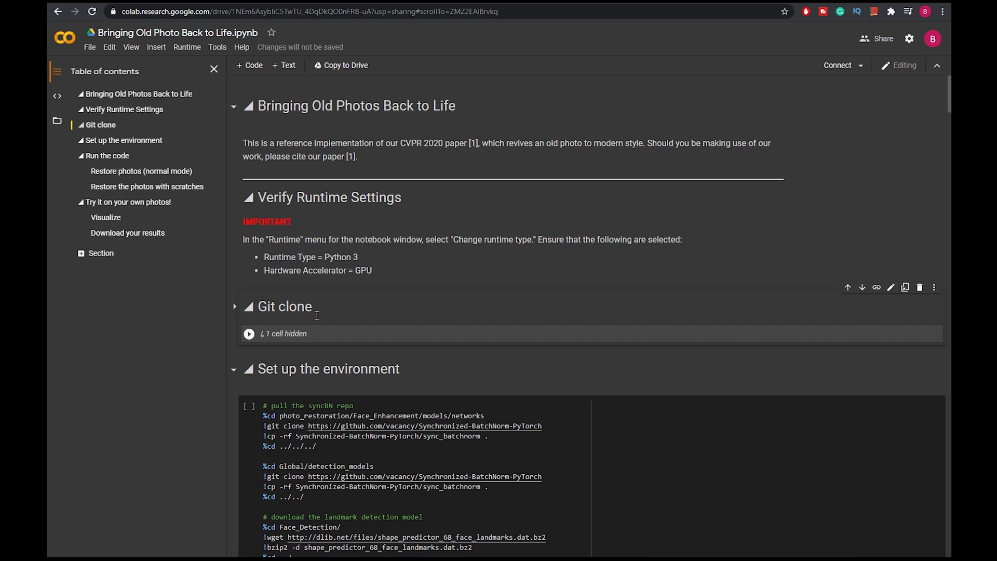
pyautogui.click(233, 368)
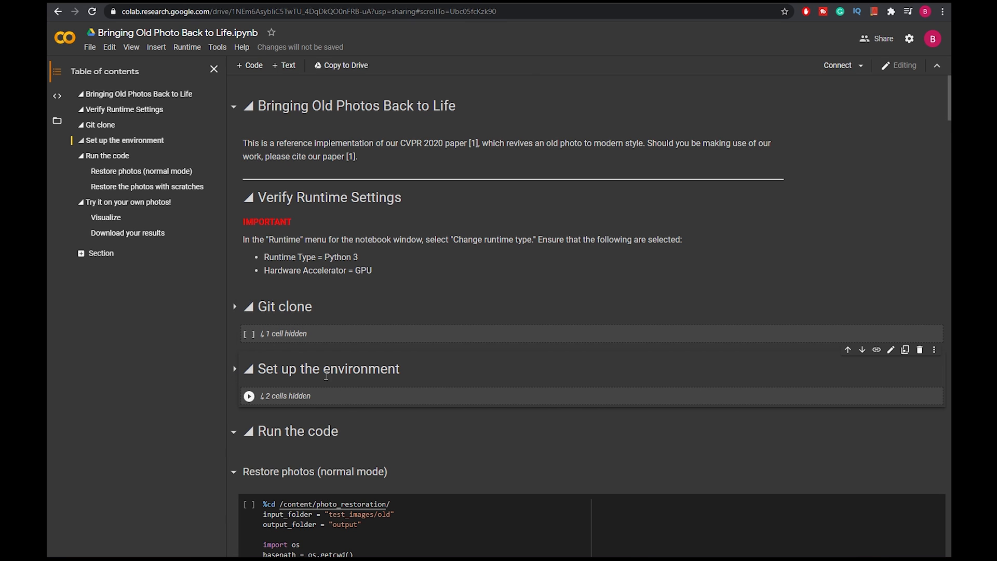
# Scroll down and select the 'Try it on your own photos!' heading
pyautogui.scroll(-3)
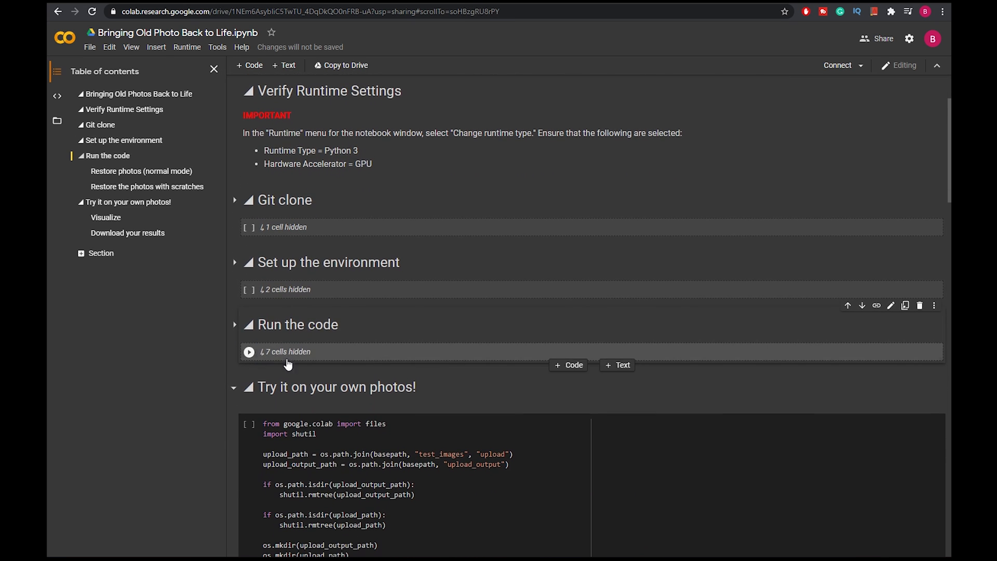
pyautogui.scroll(-3)
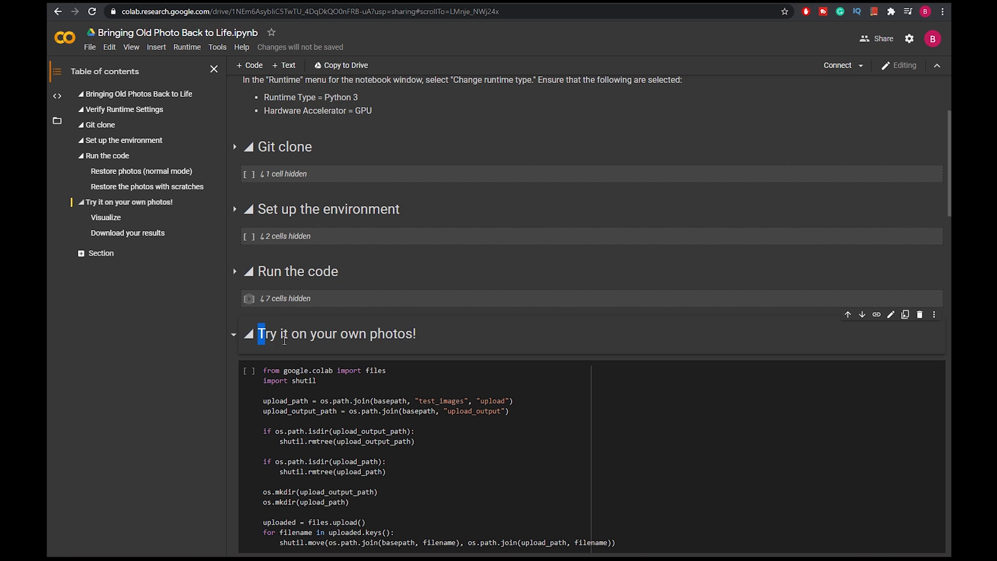
pyautogui.tripleClick(336, 333)
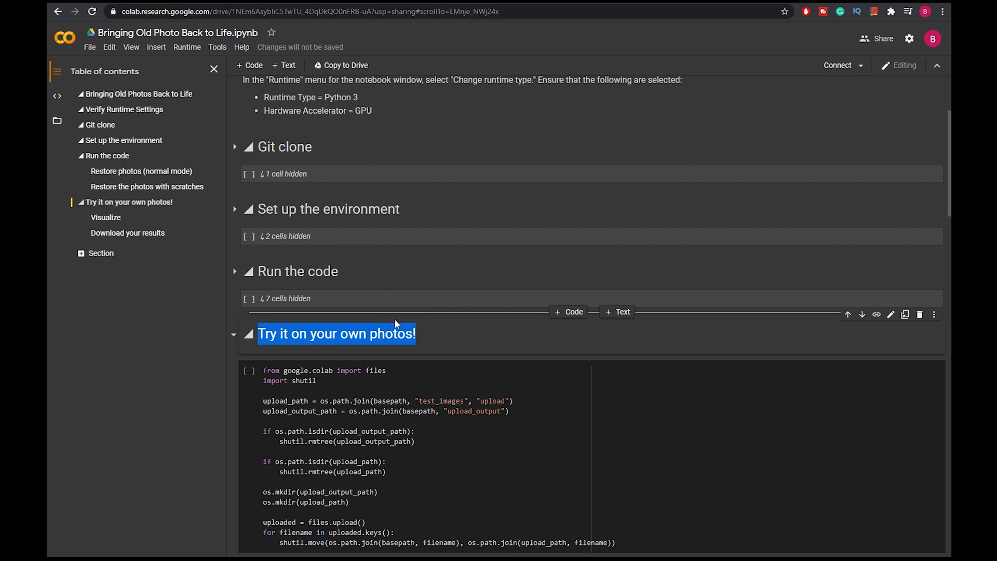
pyautogui.scroll(-3)
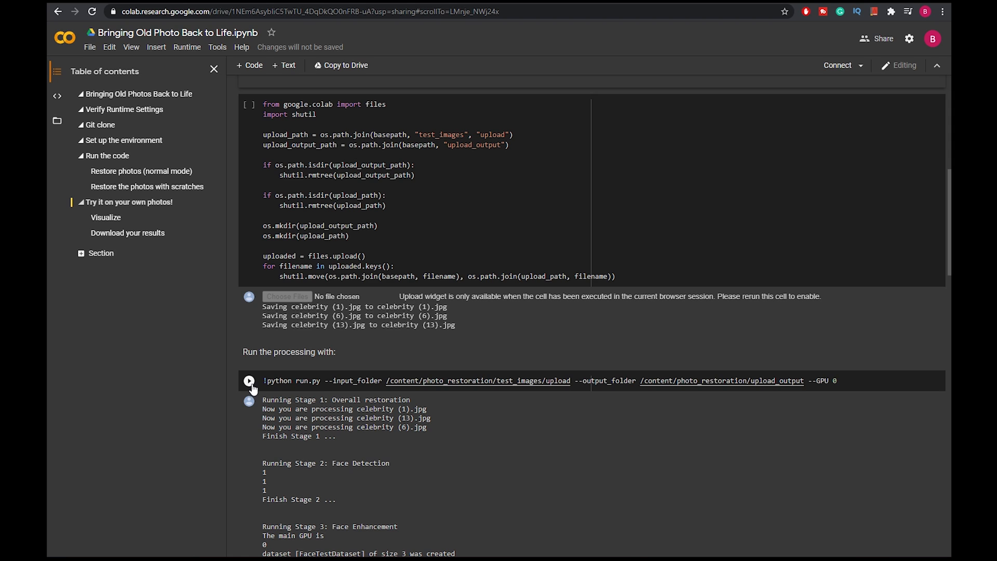
pyautogui.moveTo(414, 377)
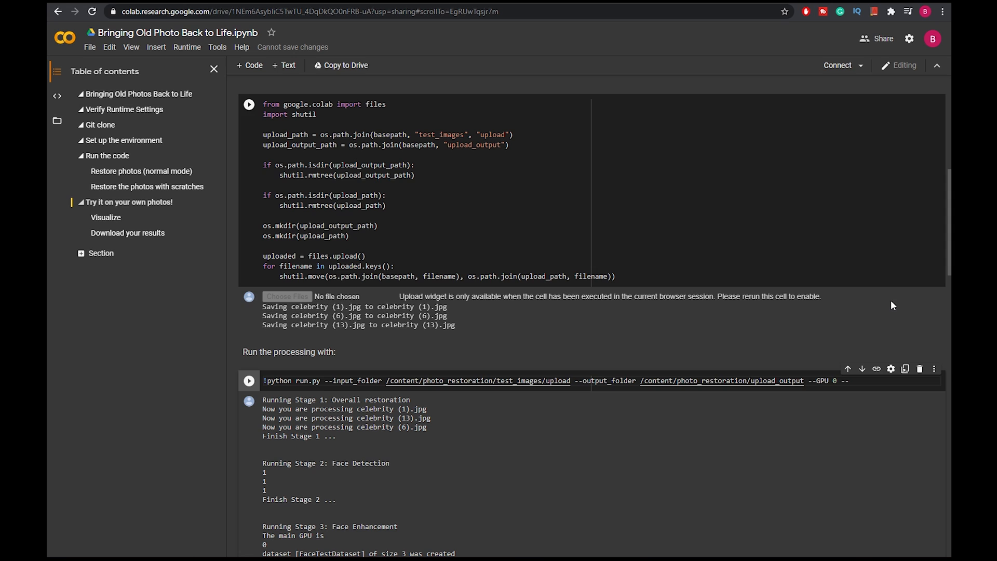
# Append --with_scratch to the end of the !python run.py processing command
pyautogui.write('--with_scr')
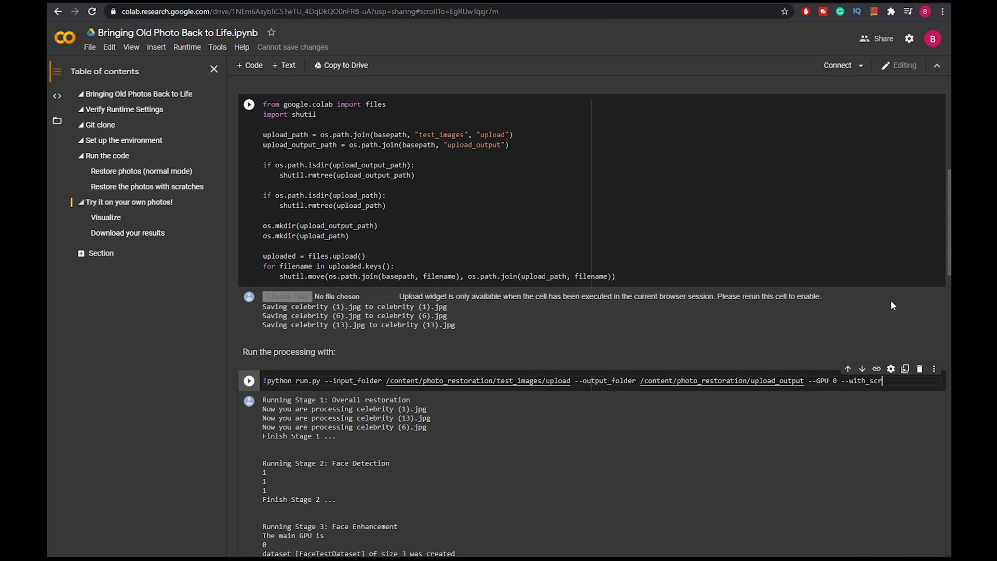
pyautogui.write('atch')
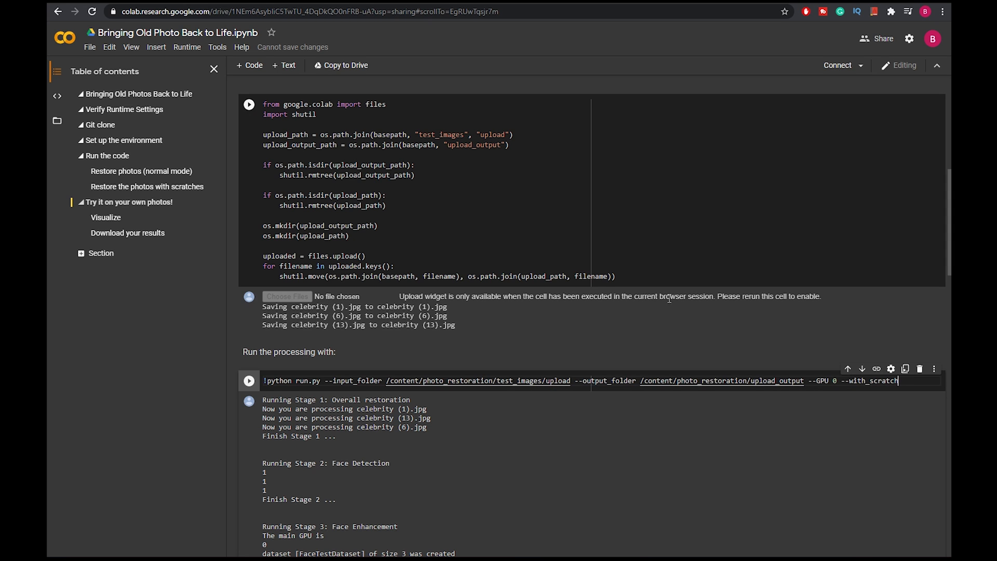
pyautogui.scroll(3)
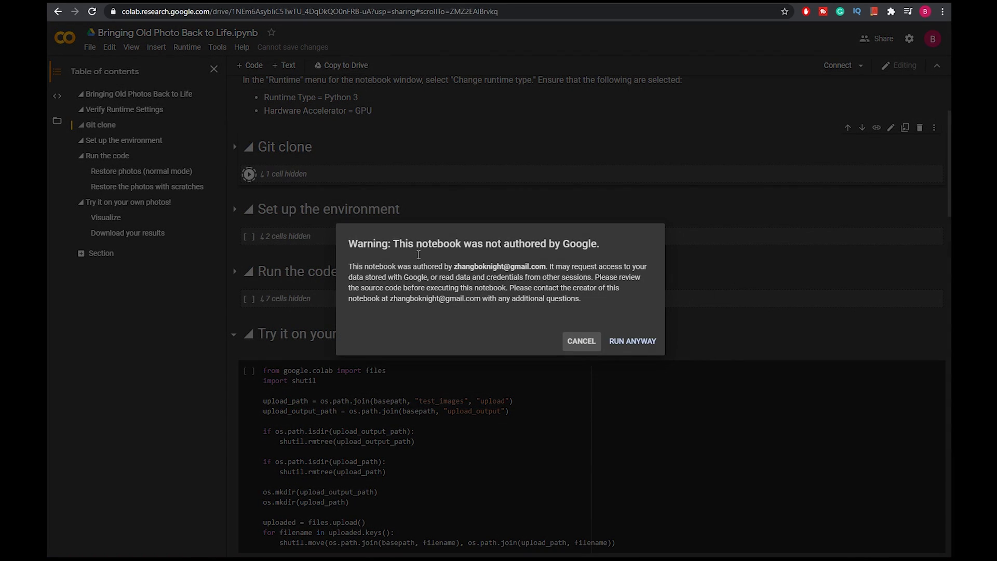
# Run the Git clone cell, accepting the not-authored-by-Google warning with RUN ANYWAY
pyautogui.click(630, 340)
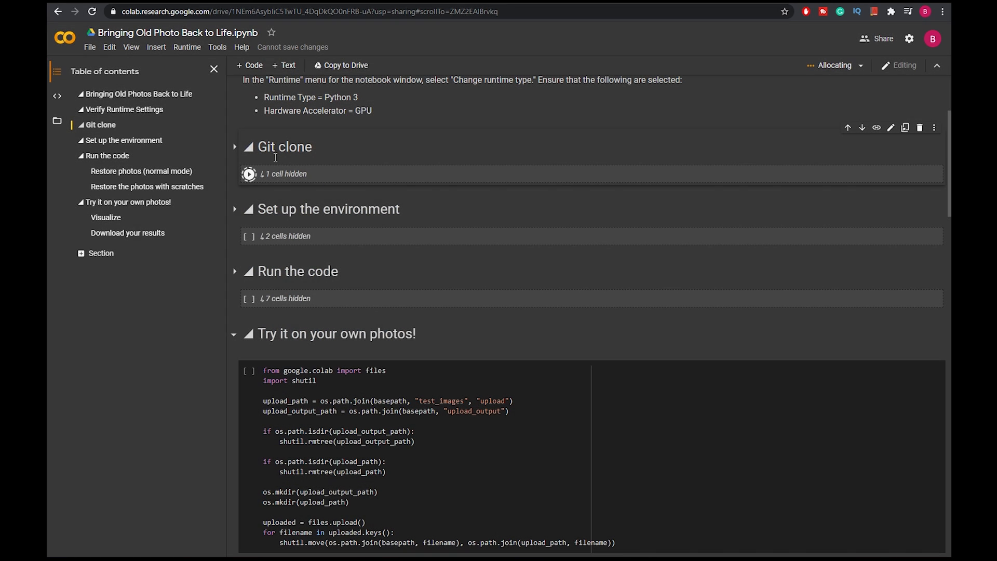
pyautogui.scroll(3)
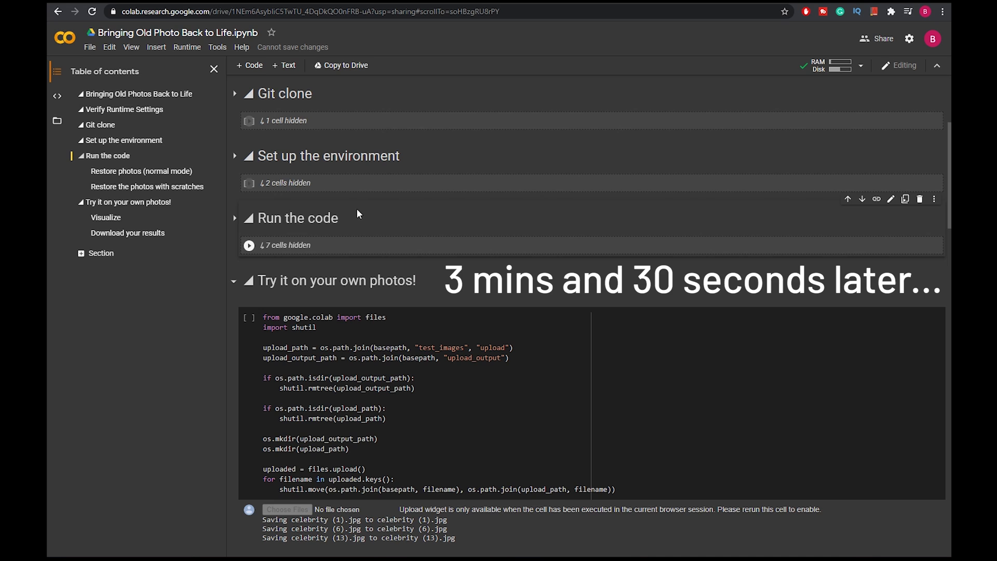
# Run the upload cell and upload b (1).png through Choose Files
pyautogui.scroll(-3)
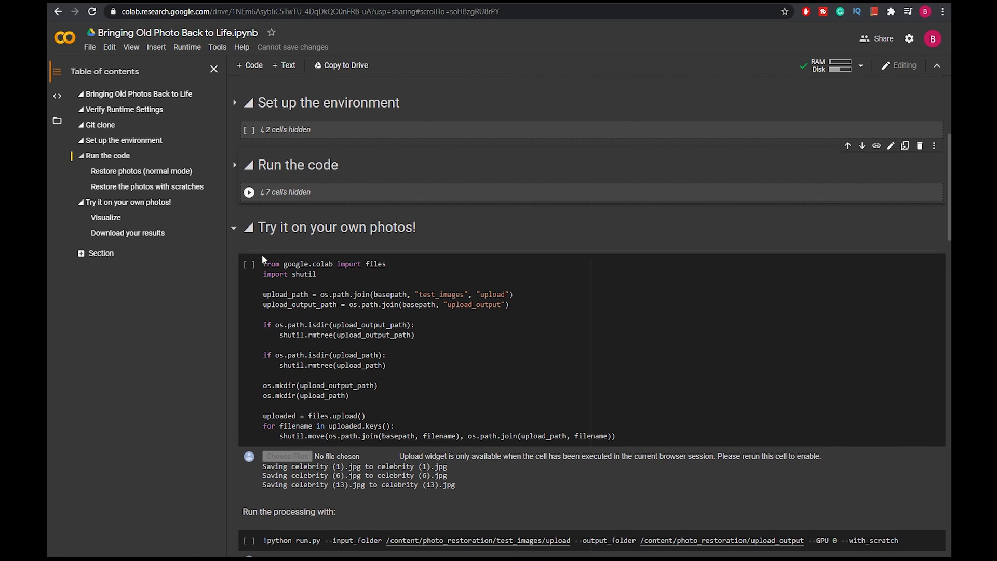
pyautogui.moveTo(248, 264)
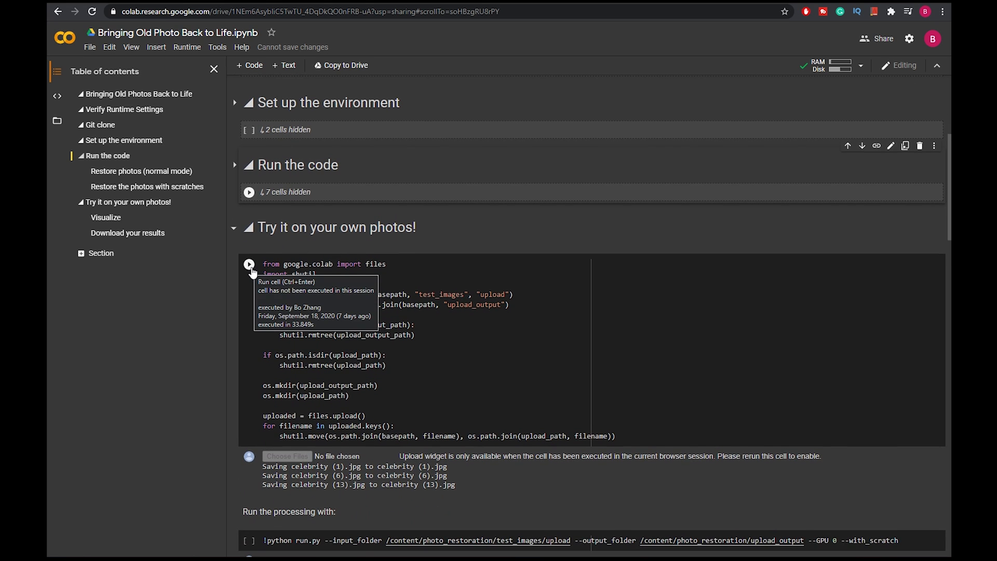
pyautogui.click(249, 264)
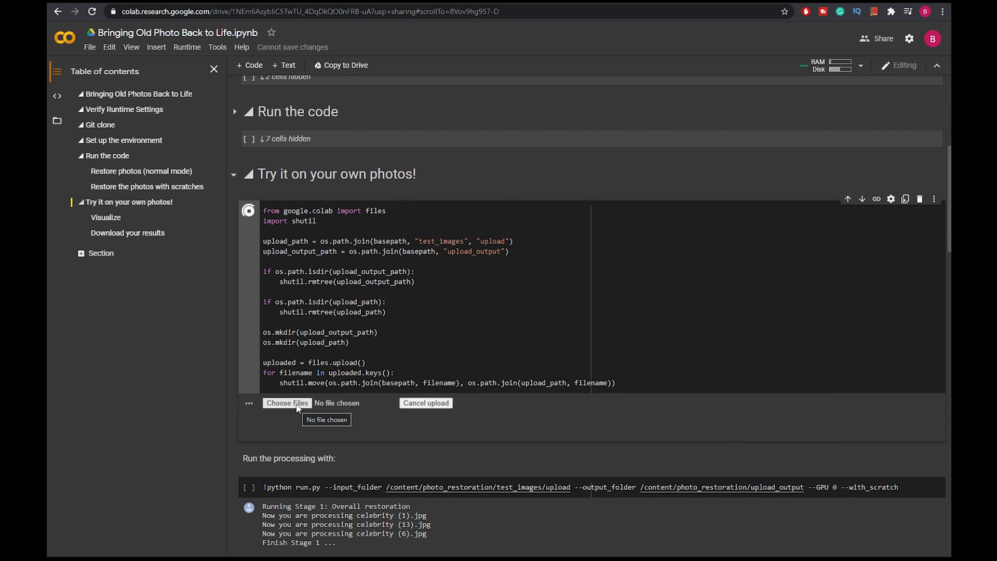
pyautogui.click(287, 402)
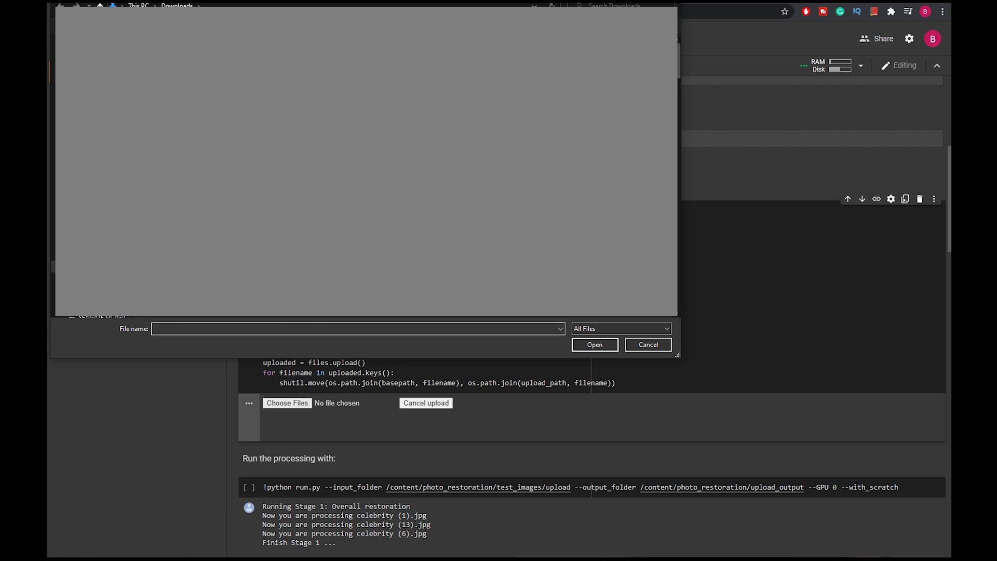
pyautogui.click(593, 344)
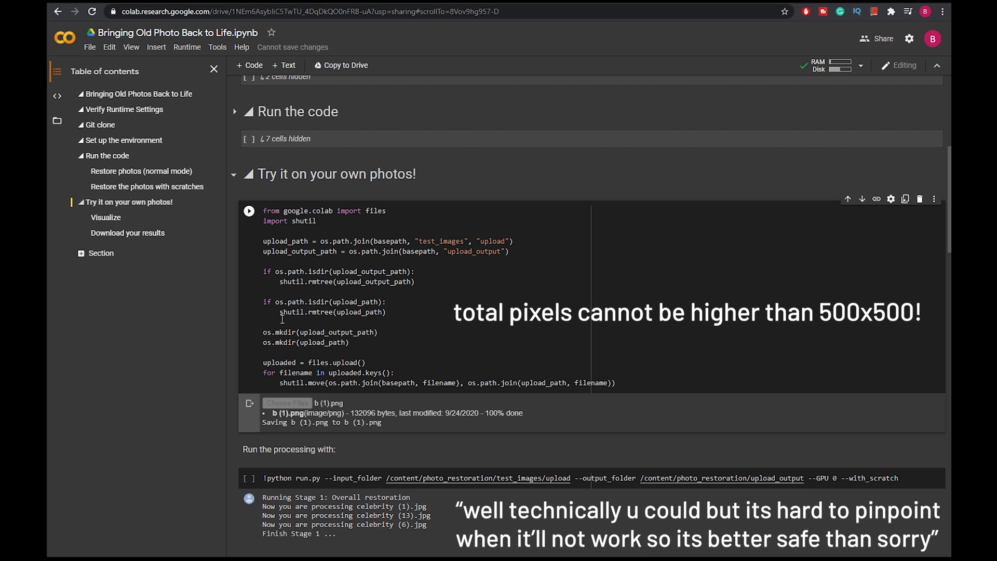
pyautogui.moveTo(394, 342)
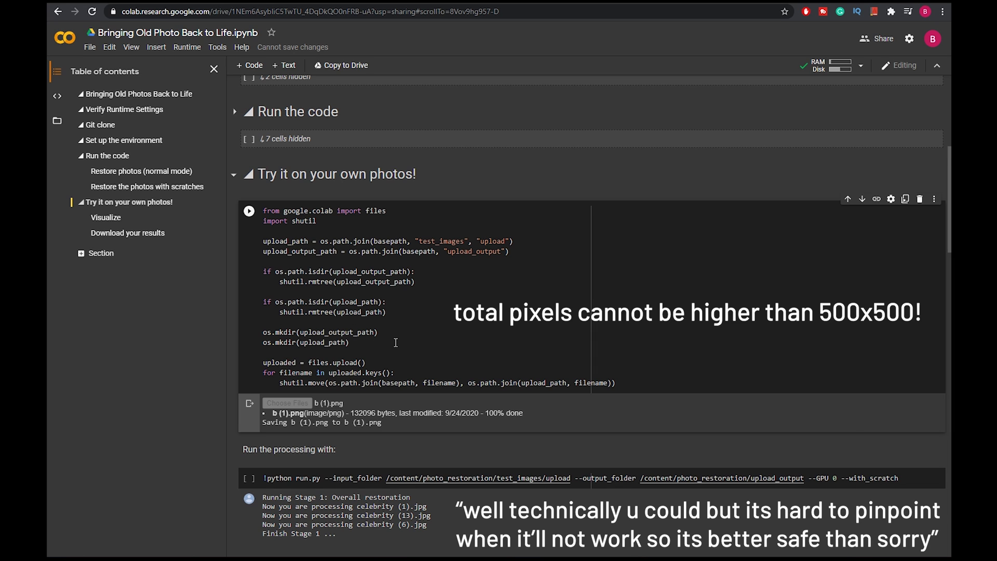
# Run the --with_scratch restoration cell on the uploaded b (1).png
pyautogui.scroll(-3)
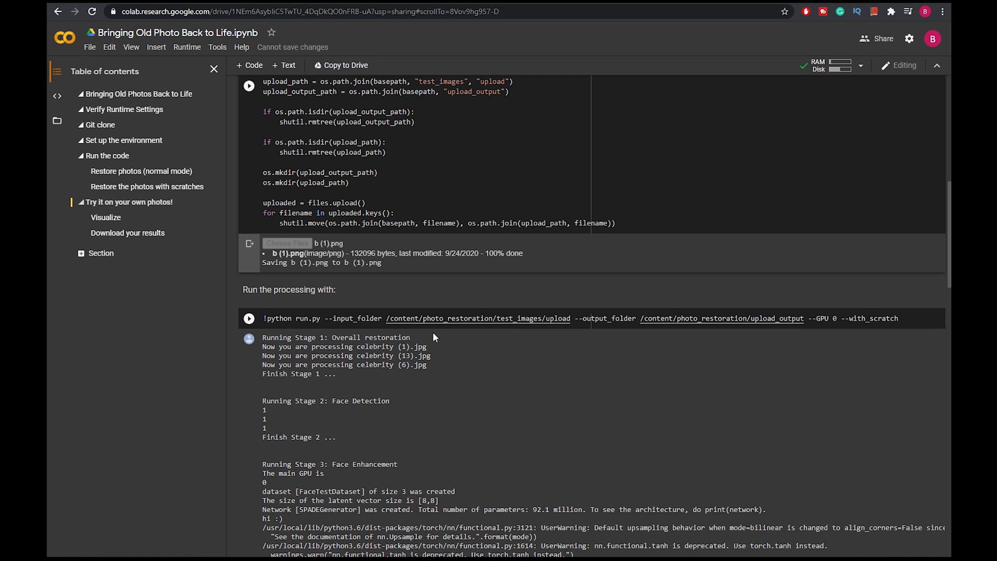
pyautogui.scroll(-3)
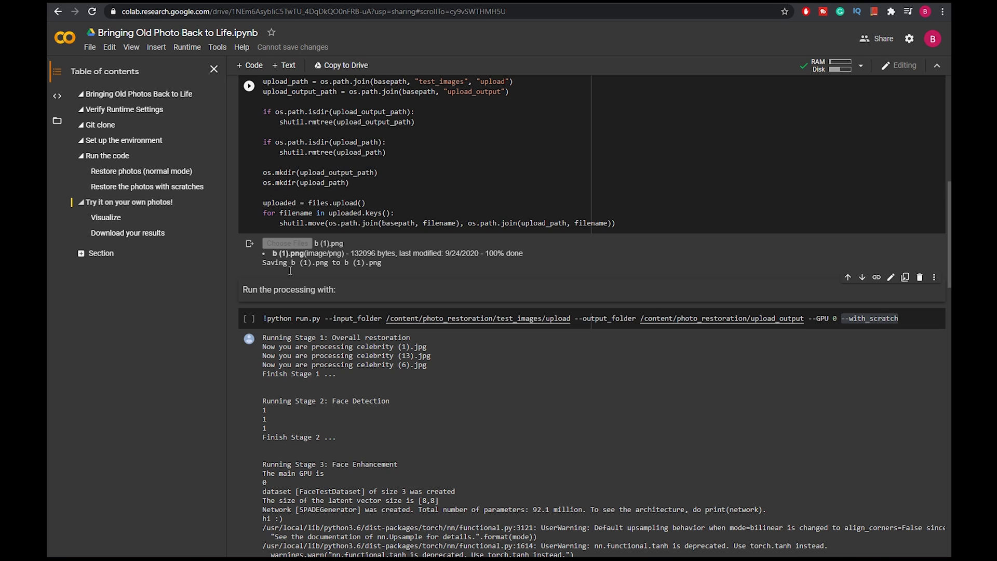
pyautogui.moveTo(418, 271)
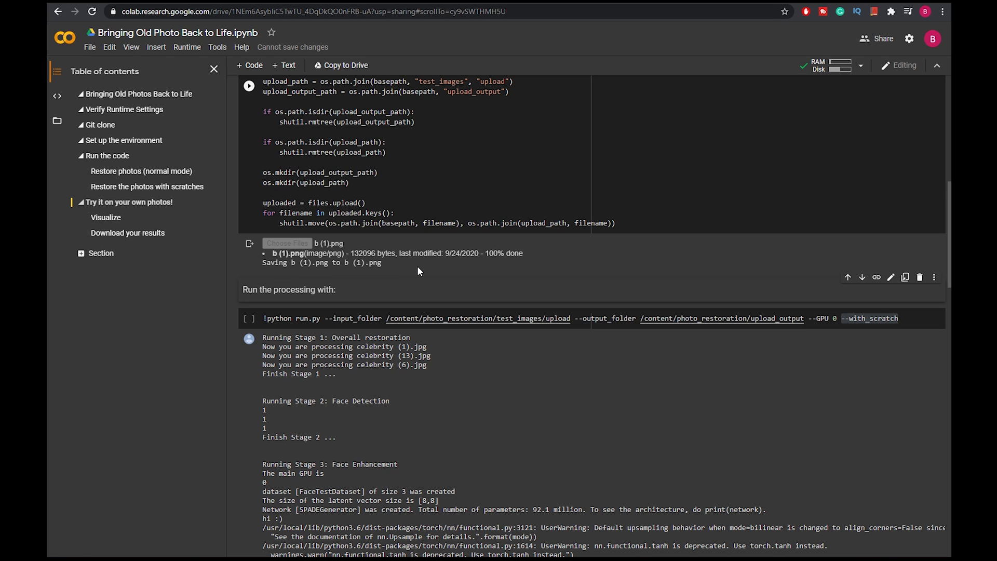
pyautogui.scroll(-3)
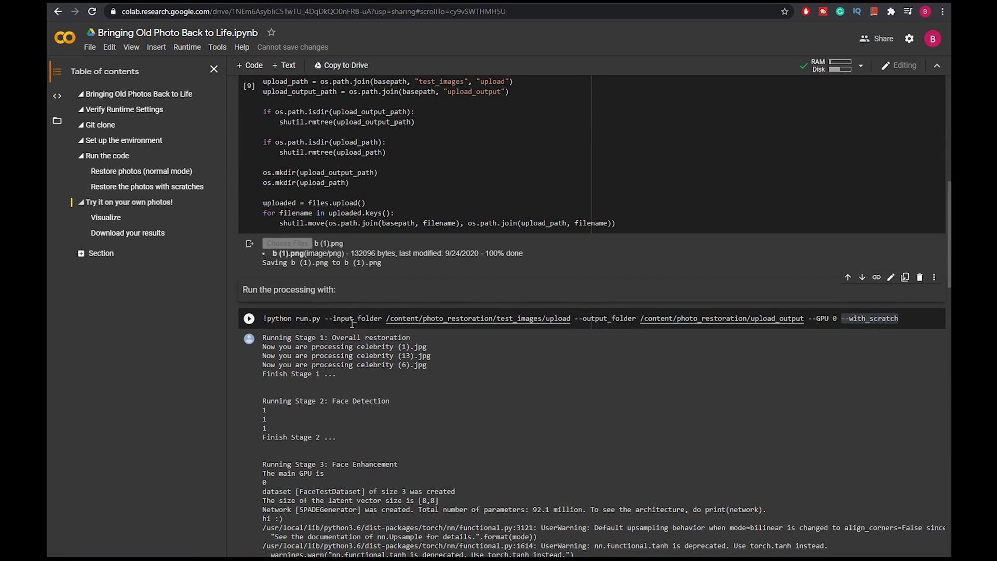
pyautogui.click(249, 318)
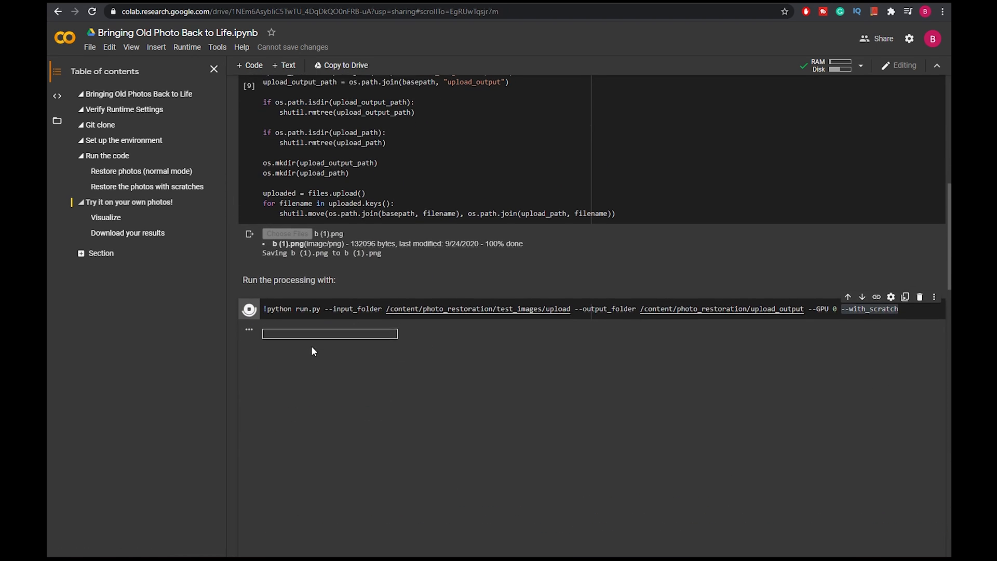
# Follow processing through all four stages to the scratched-versus-restored comparison
pyautogui.scroll(-3)
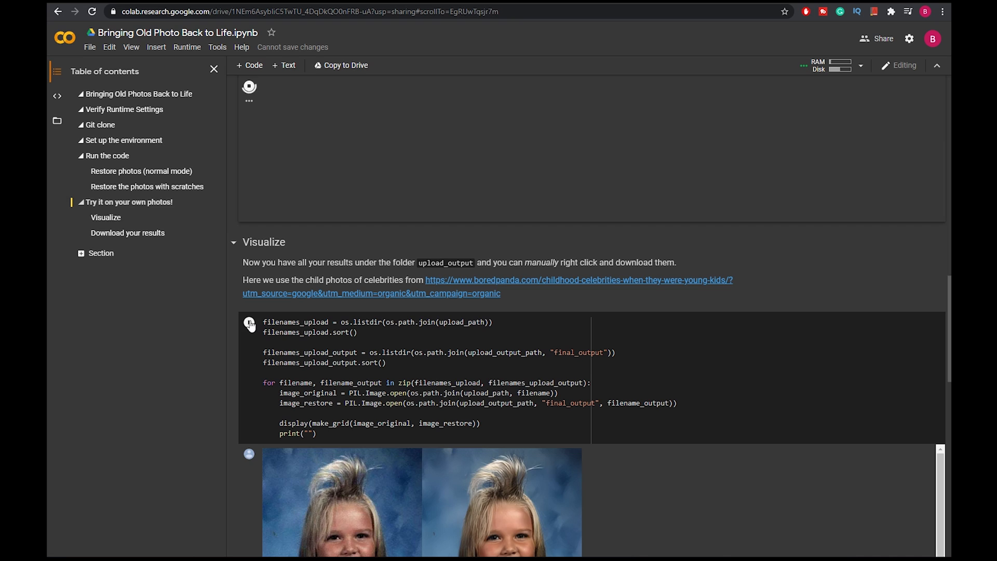
pyautogui.scroll(3)
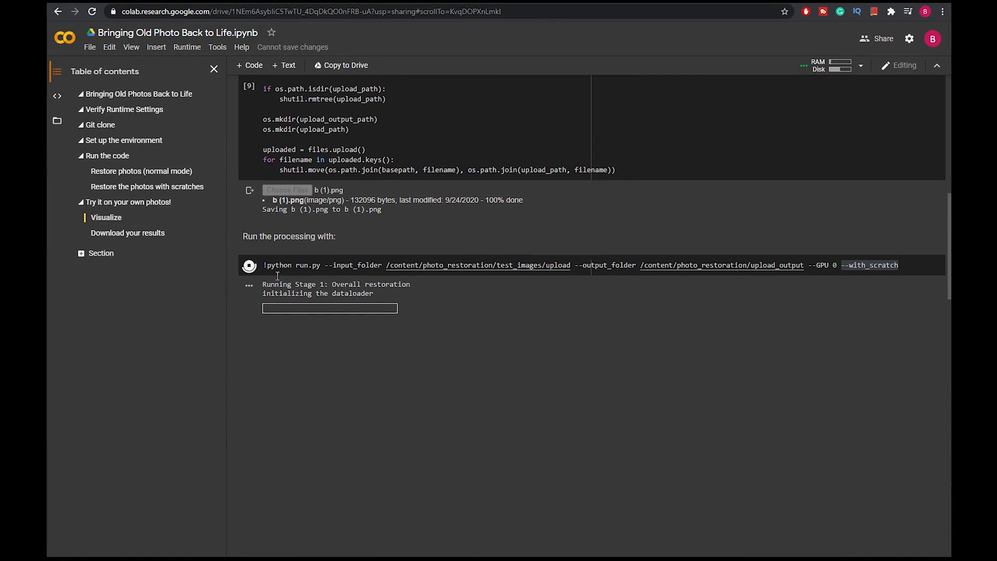
pyautogui.scroll(-3)
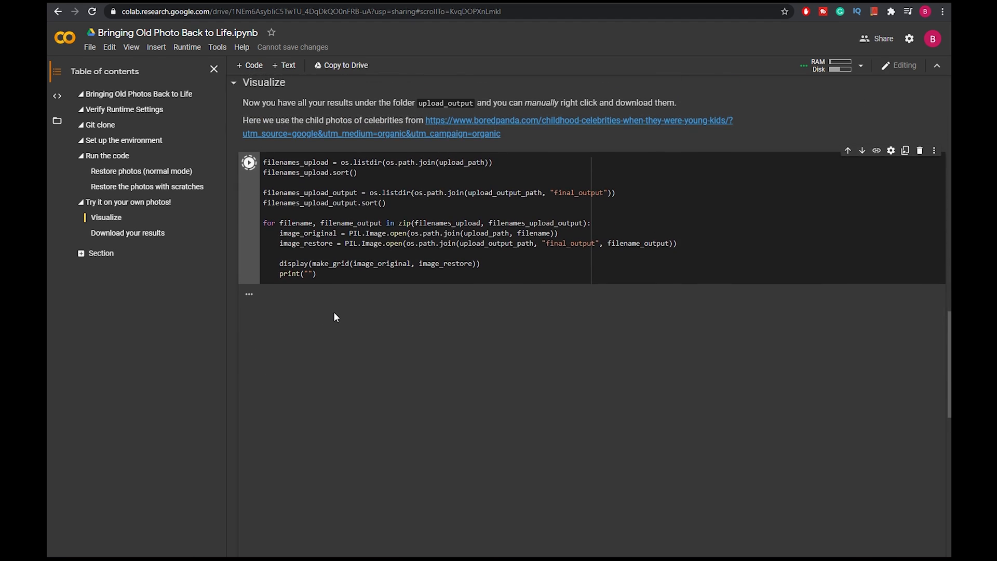
pyautogui.moveTo(646, 433)
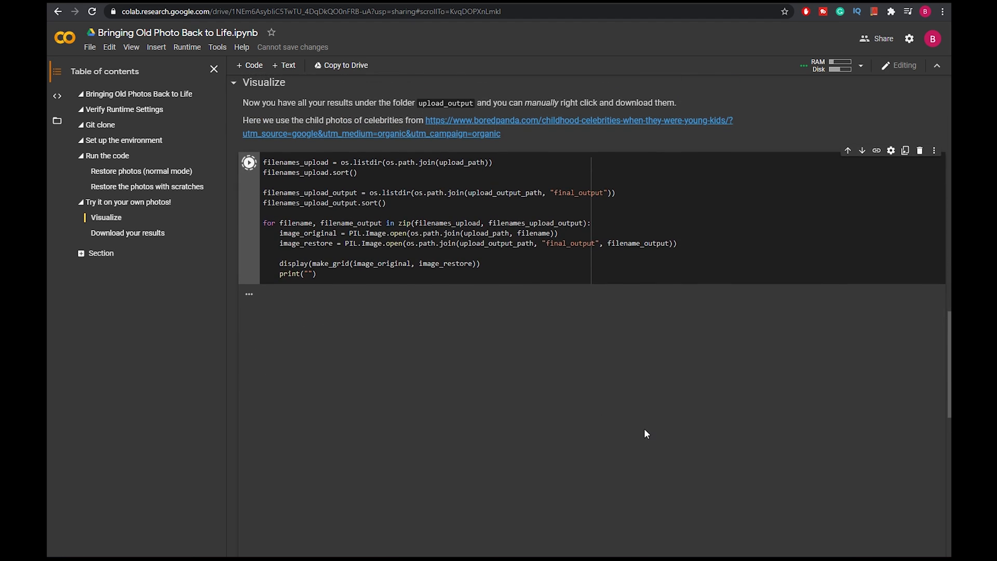
pyautogui.scroll(3)
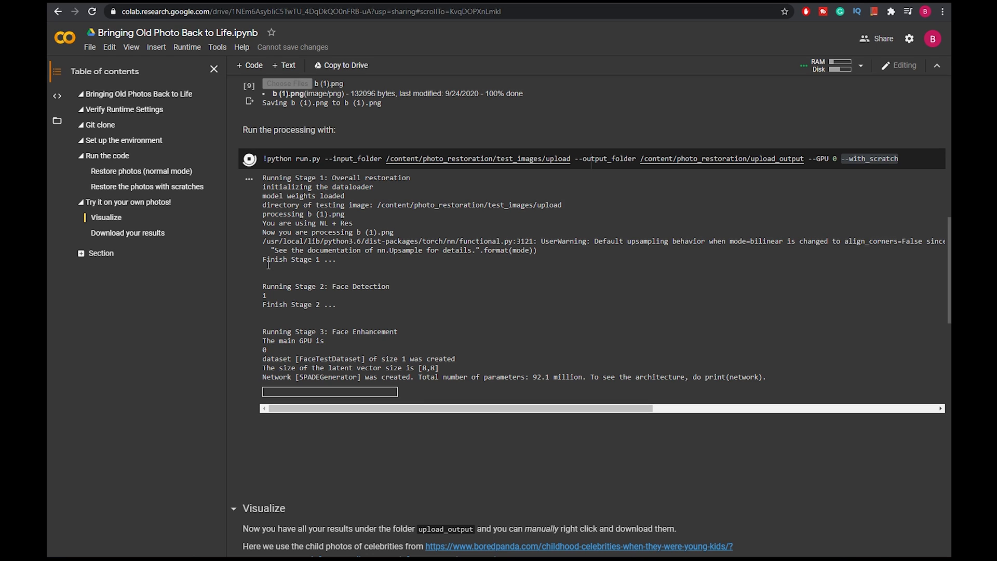
pyautogui.moveTo(384, 301)
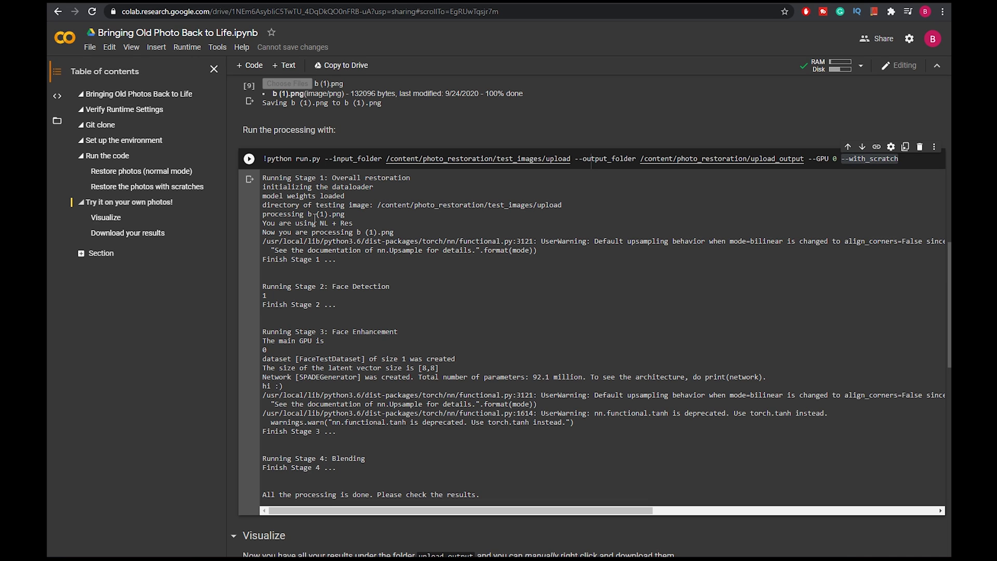
pyautogui.scroll(-3)
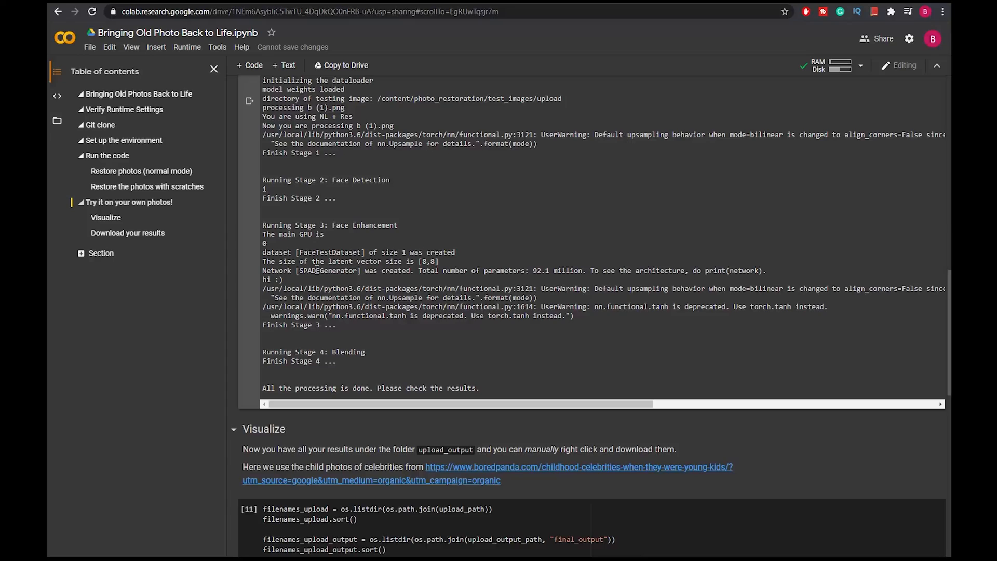
pyautogui.scroll(-3)
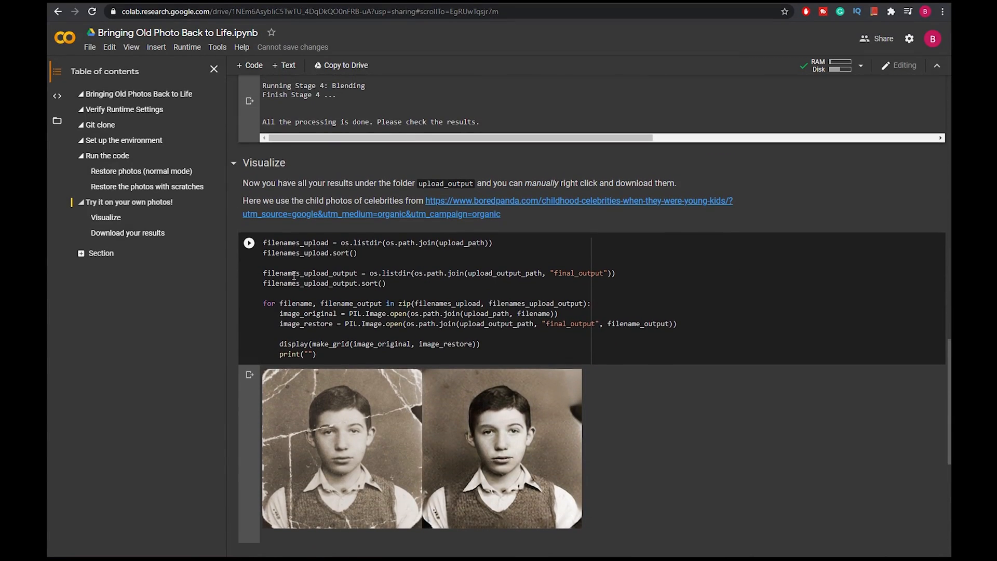
pyautogui.moveTo(357, 412)
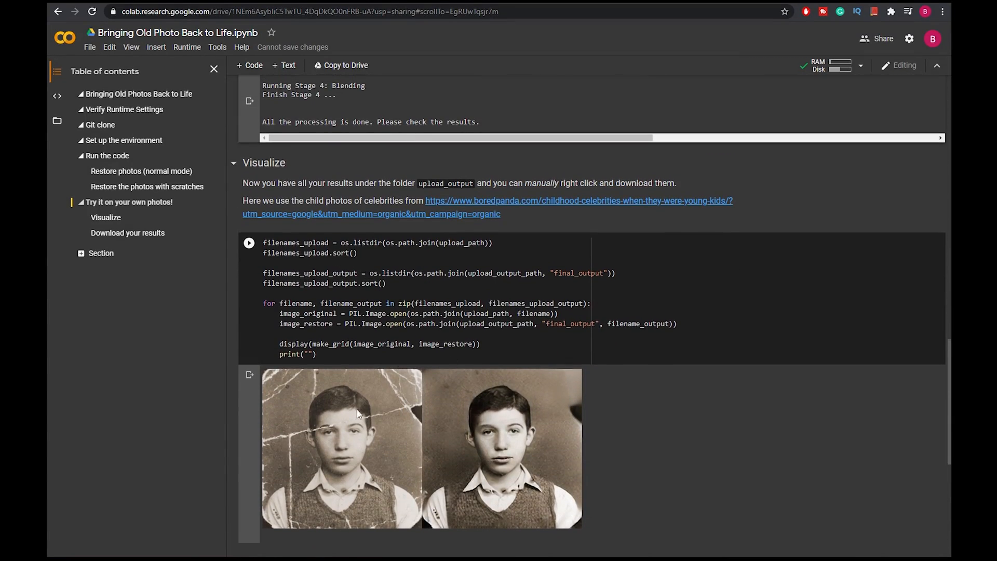
pyautogui.moveTo(454, 384)
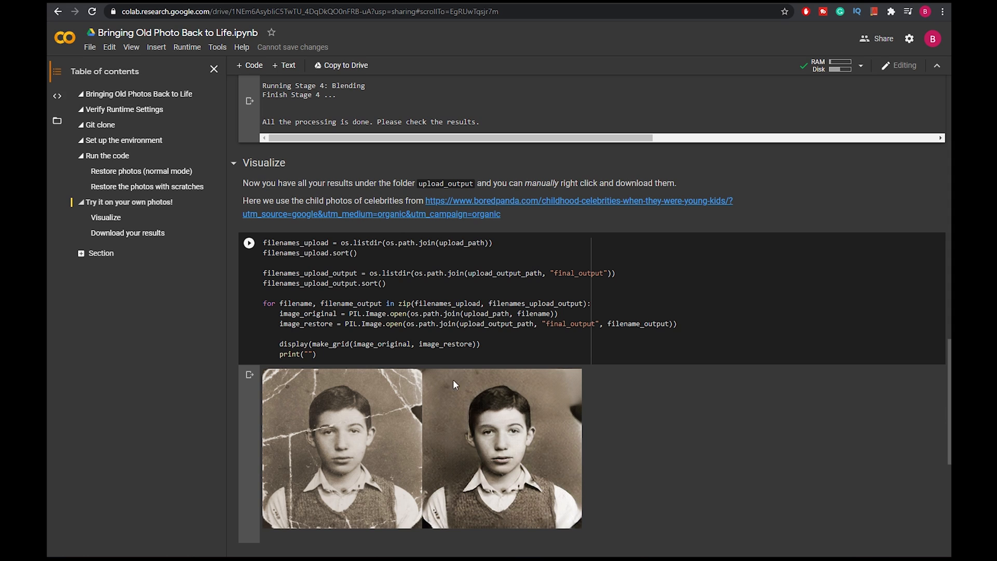
pyautogui.moveTo(409, 463)
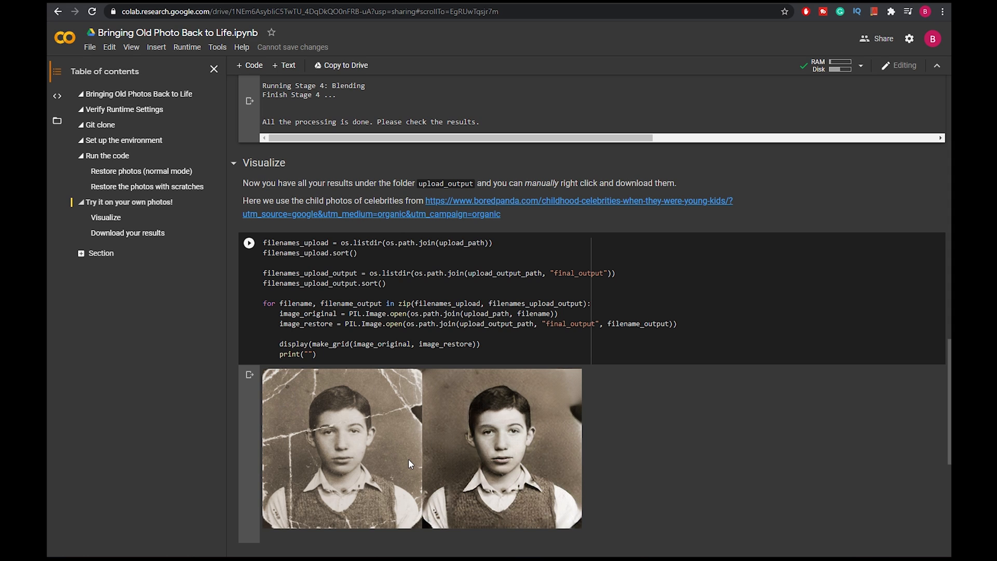
# Run the Download your results cell, printing the final_output folder path
pyautogui.scroll(-3)
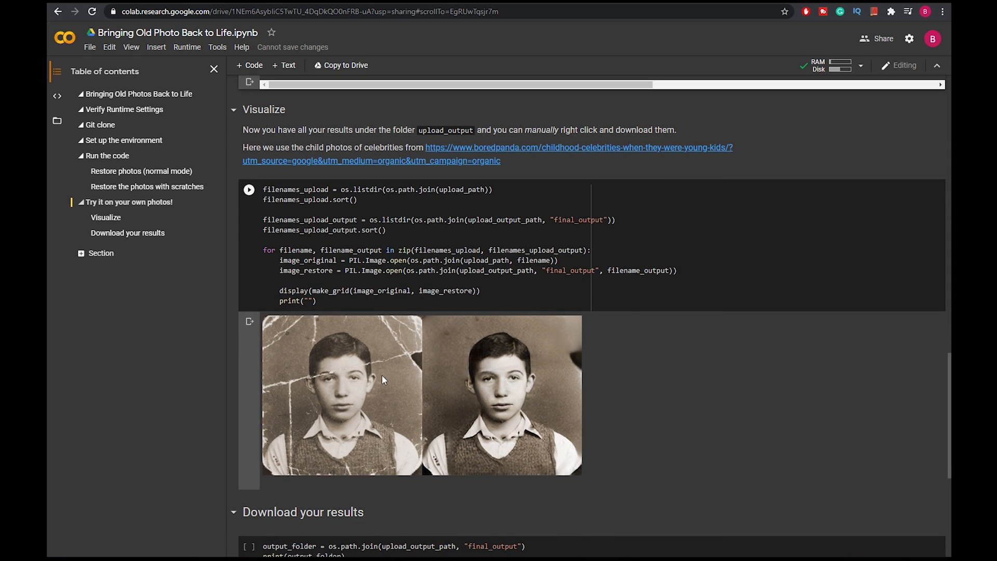
pyautogui.moveTo(411, 400)
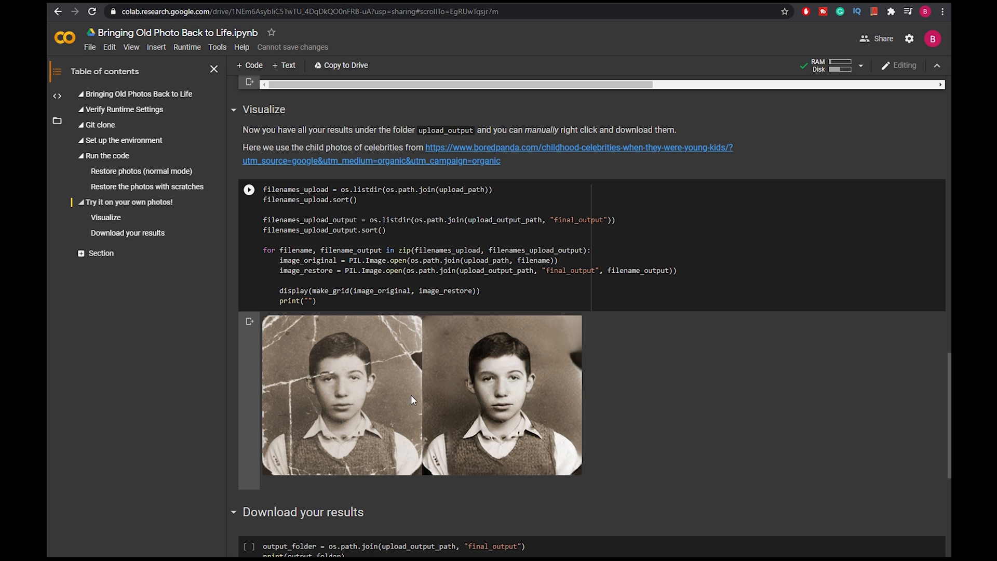
pyautogui.click(413, 394)
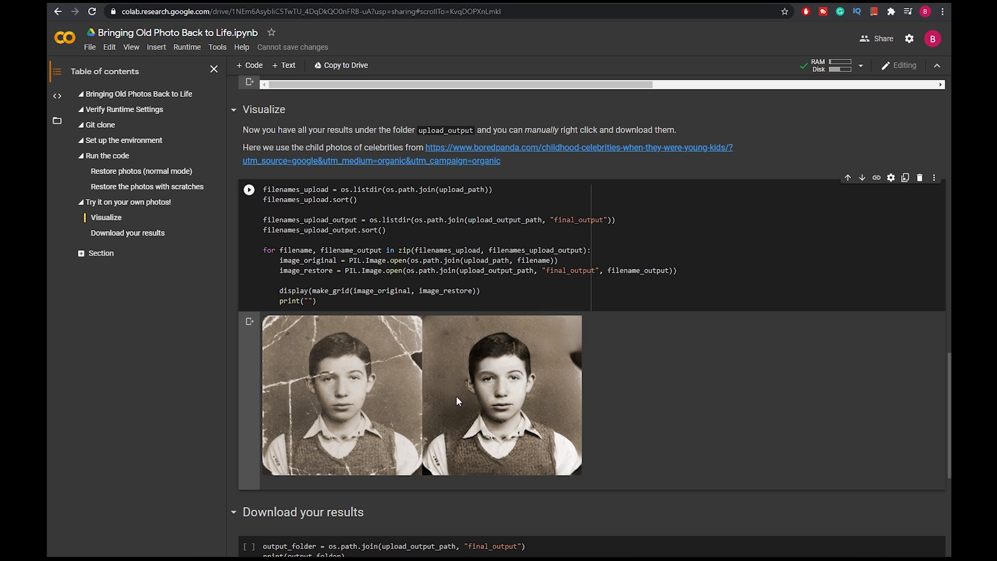
pyautogui.moveTo(308, 324)
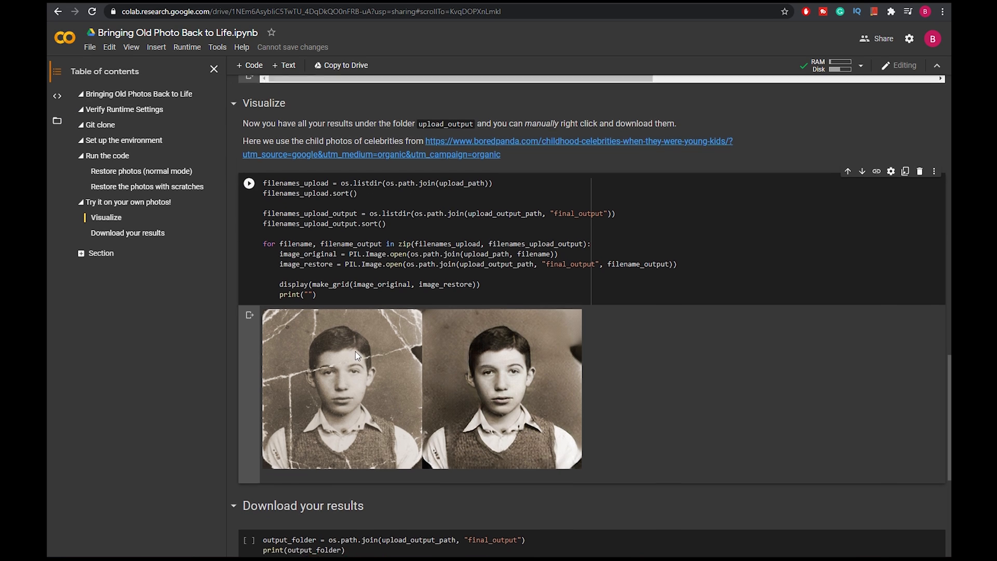
pyautogui.scroll(-3)
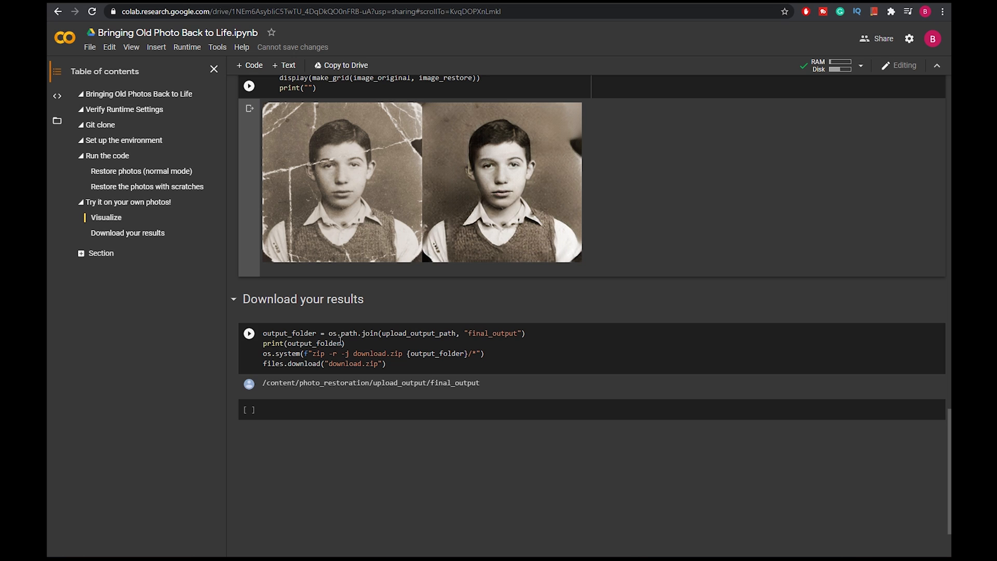
pyautogui.moveTo(303, 283)
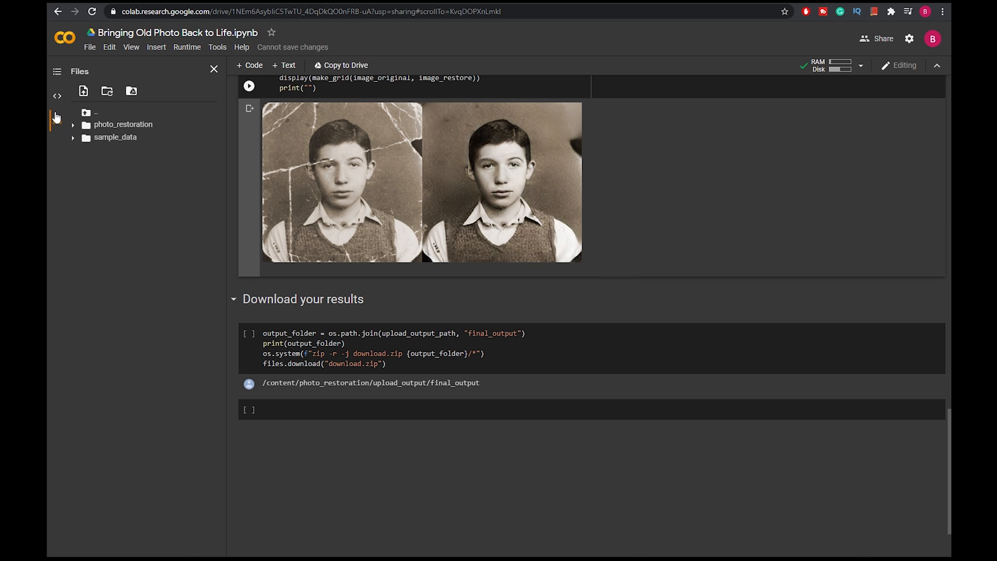
pyautogui.moveTo(143, 131)
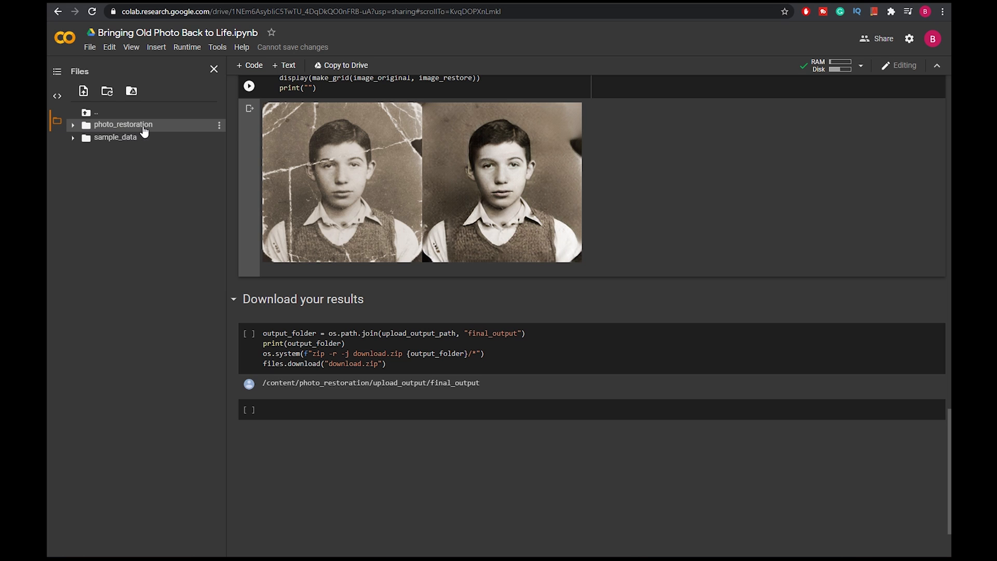
# Download restored b (1).png from upload_output/final_output, then expand stage_1_restore_output
pyautogui.click(74, 125)
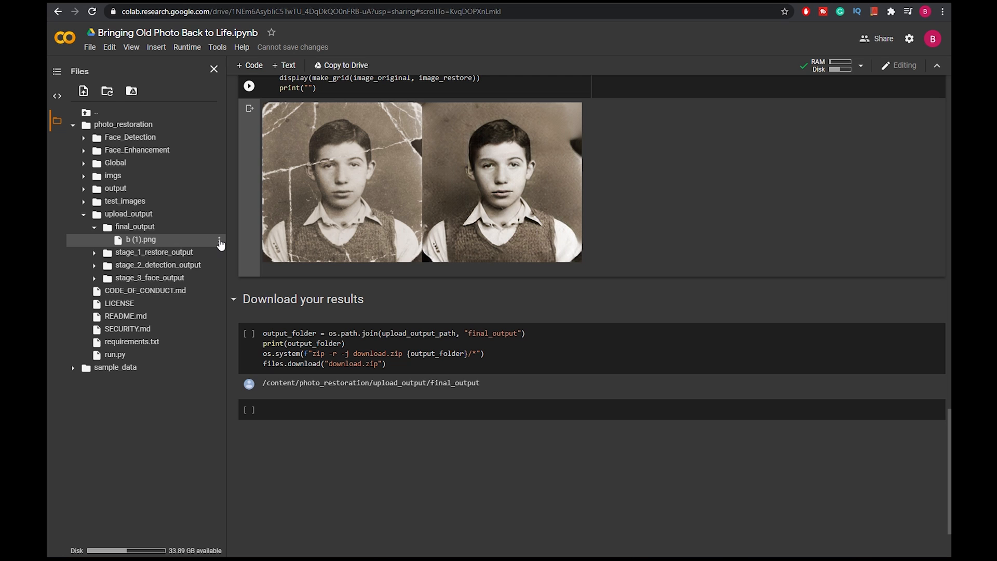
pyautogui.click(220, 244)
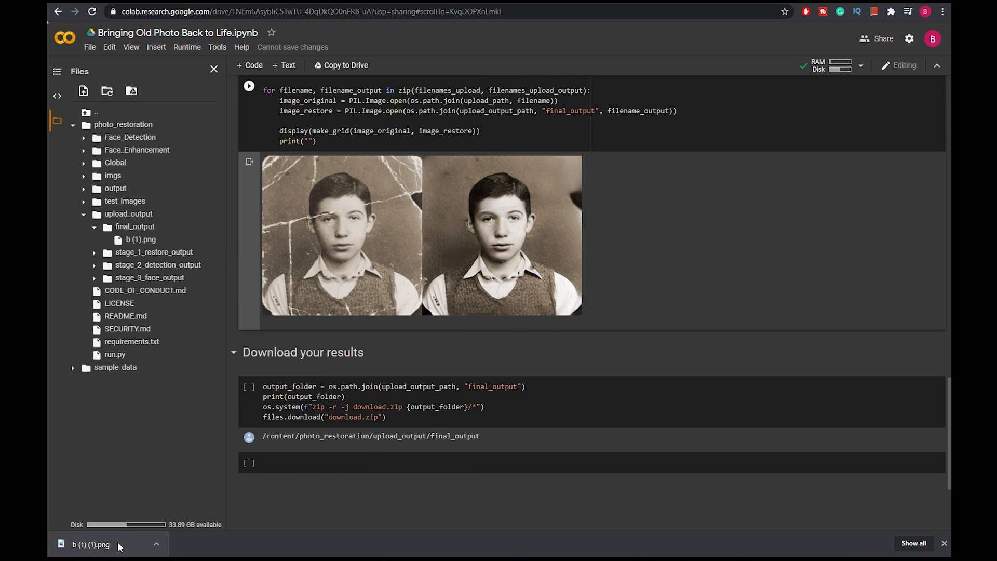
pyautogui.click(90, 545)
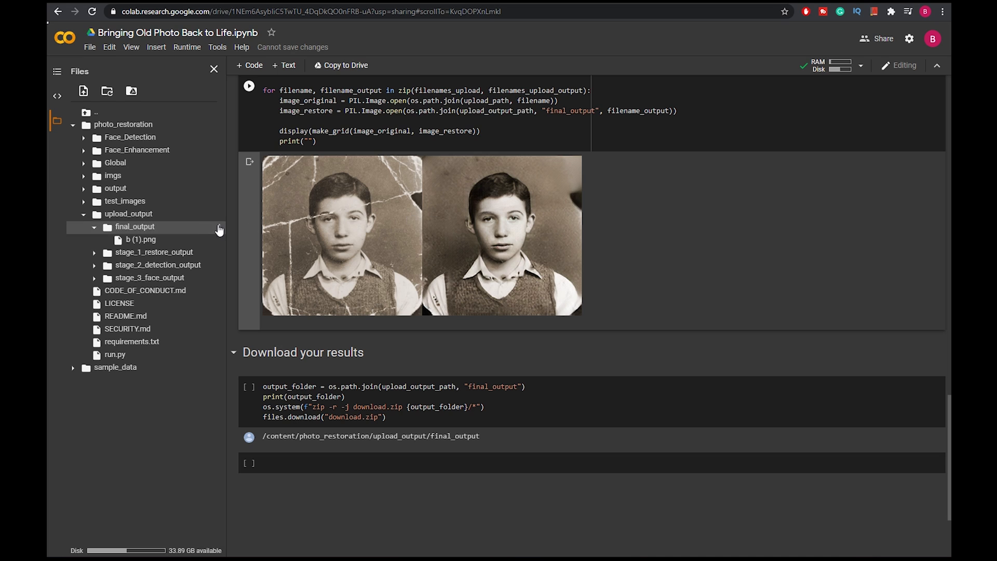
pyautogui.moveTo(188, 267)
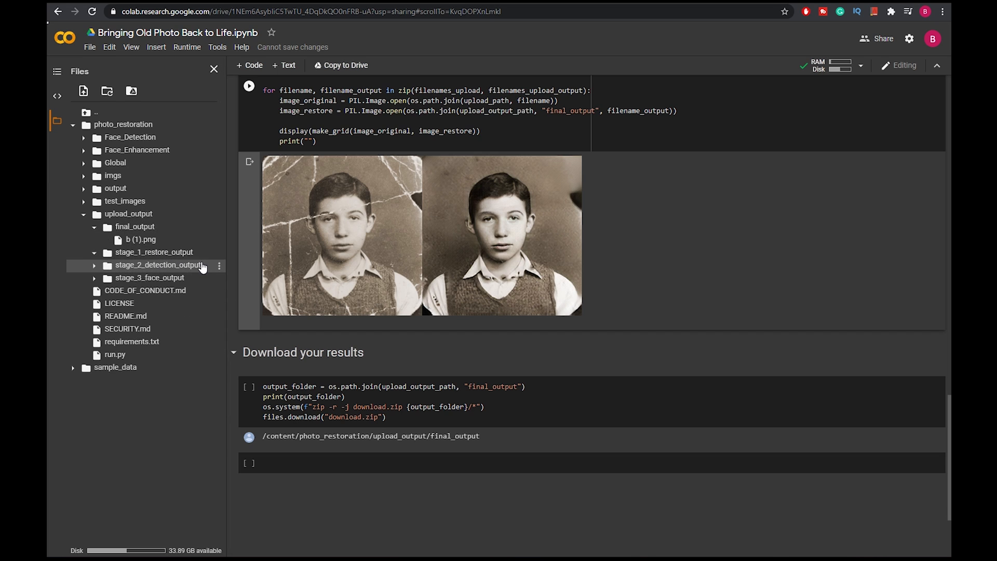
pyautogui.click(94, 252)
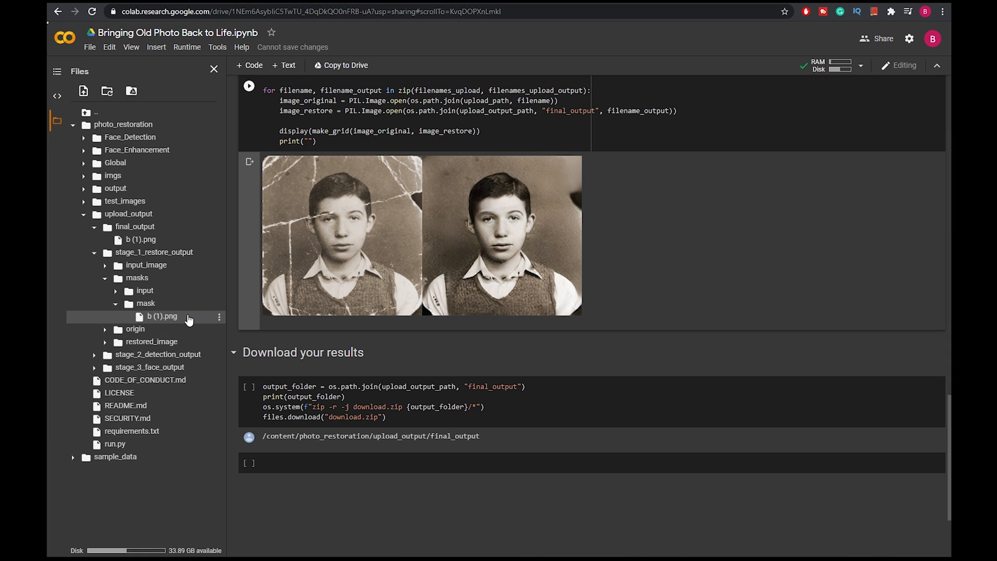
pyautogui.moveTo(167, 317)
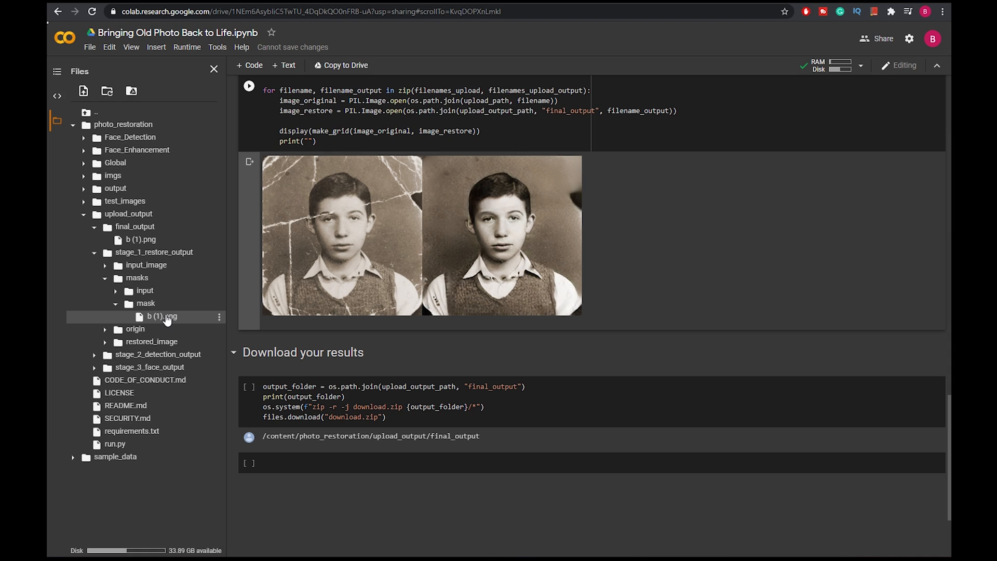
# Open the b (1).png scratch mask image for viewing
pyautogui.doubleClick(162, 316)
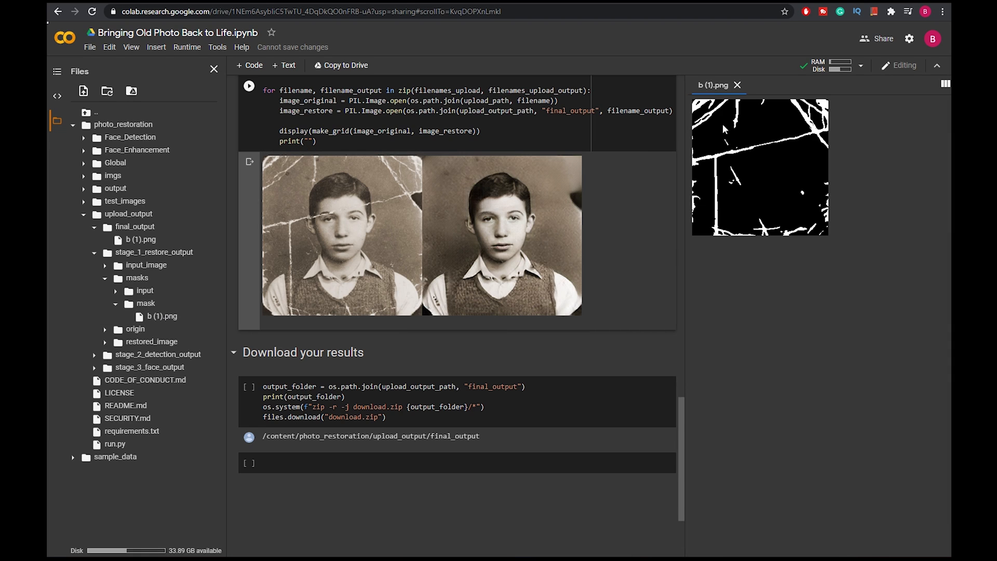
pyautogui.moveTo(829, 127)
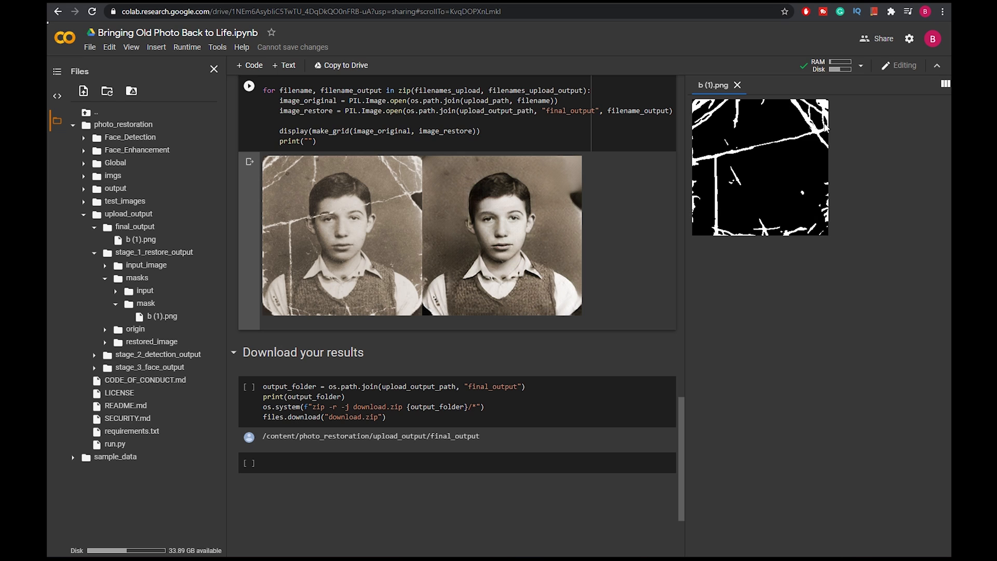
pyautogui.scroll(3)
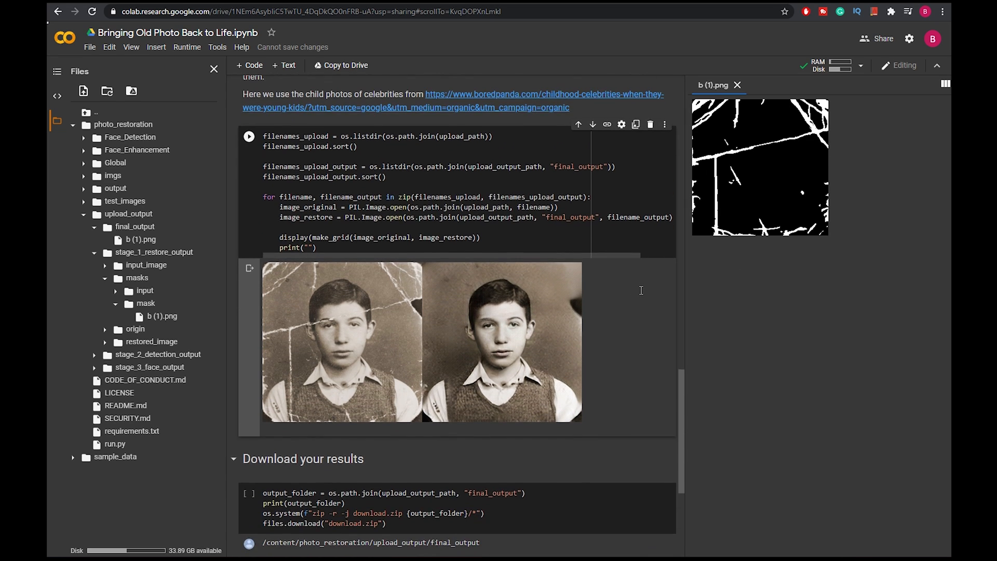
pyautogui.scroll(3)
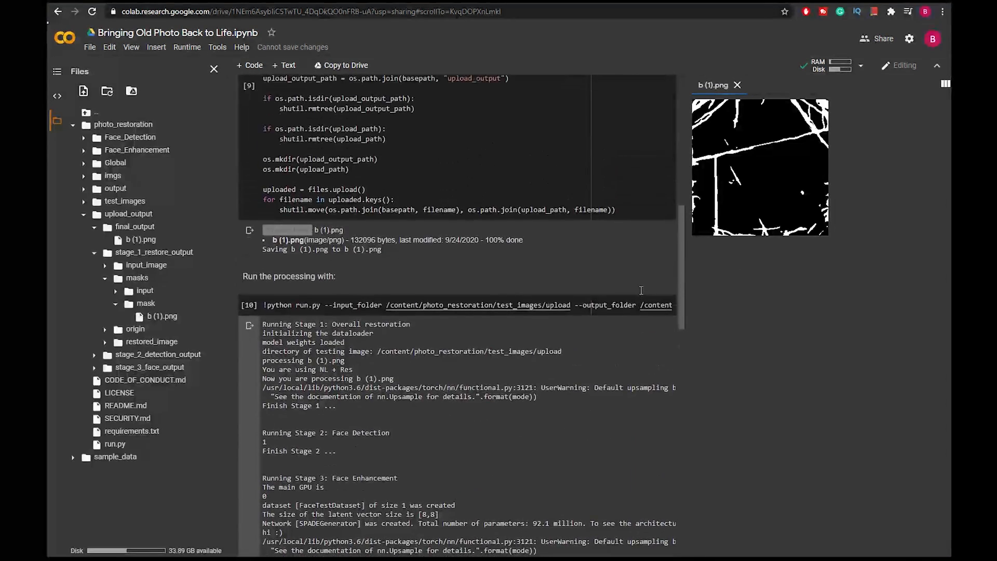
pyautogui.scroll(3)
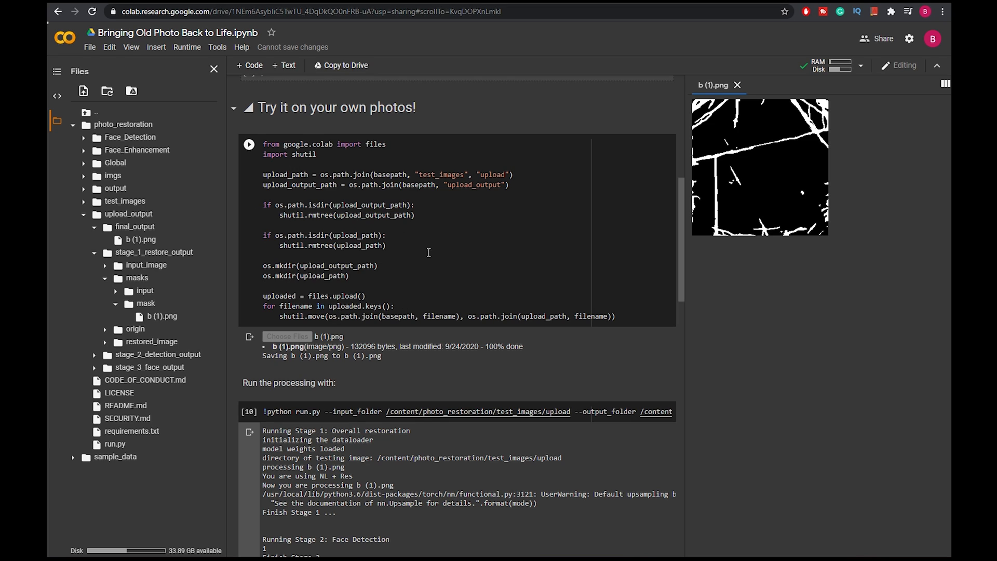
pyautogui.moveTo(436, 252)
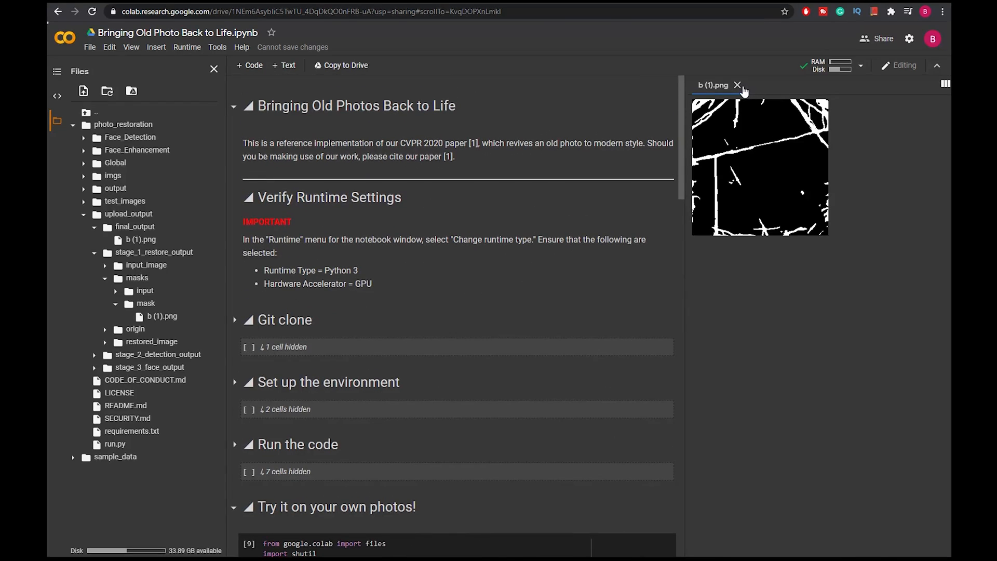
# Close the mask viewer and factory reset the runtime, confirming file loss
pyautogui.click(187, 47)
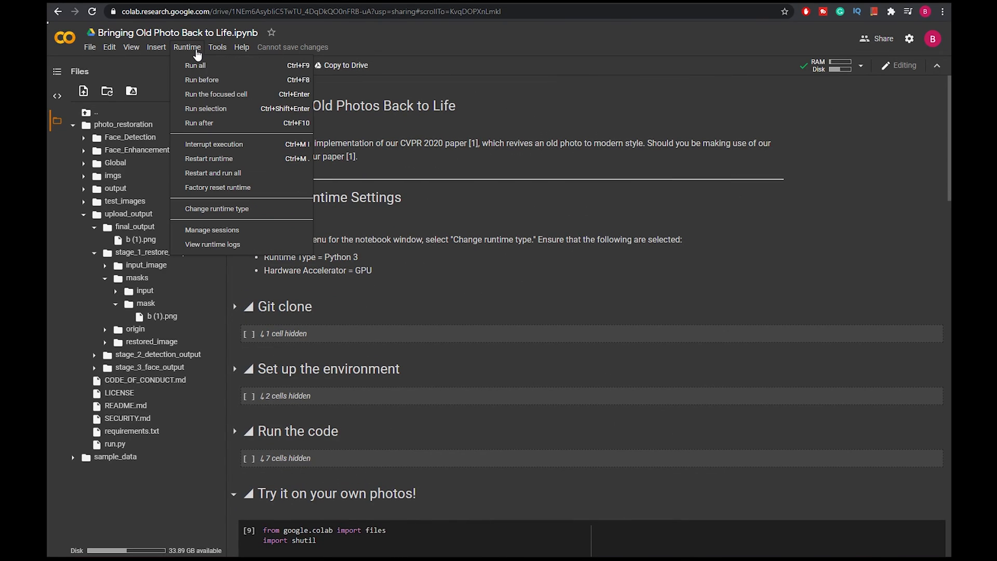
pyautogui.click(218, 187)
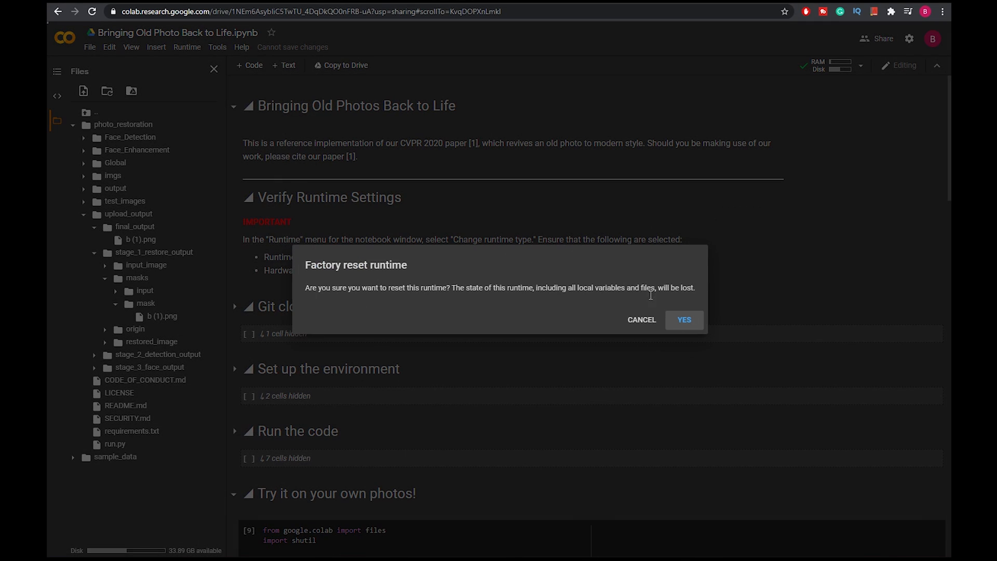
pyautogui.click(683, 320)
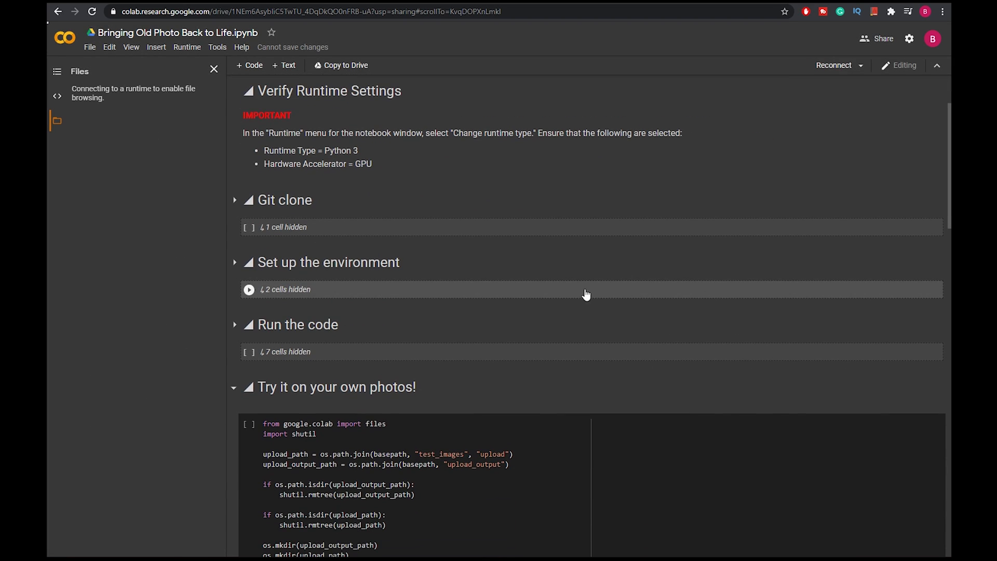
pyautogui.scroll(-3)
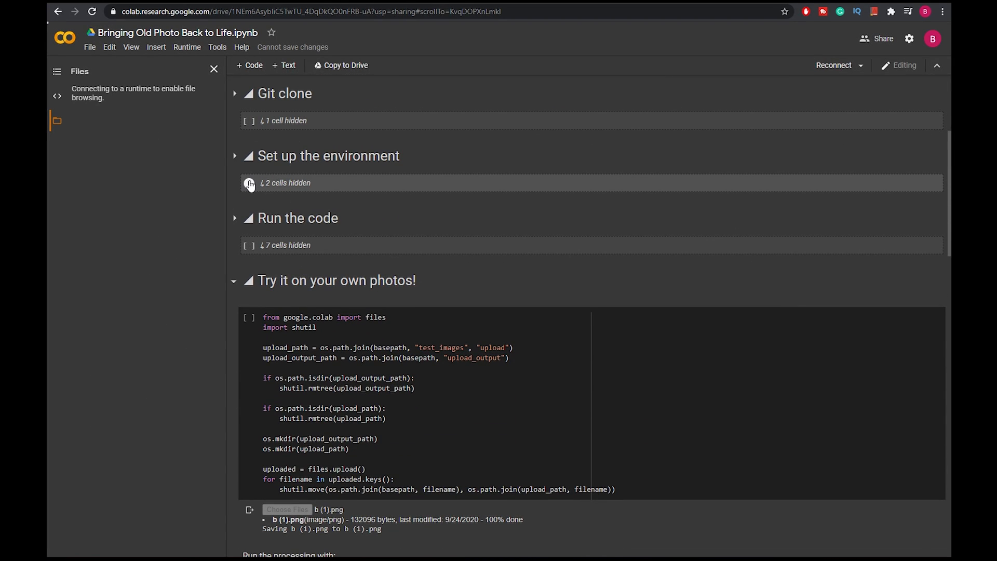
pyautogui.scroll(-3)
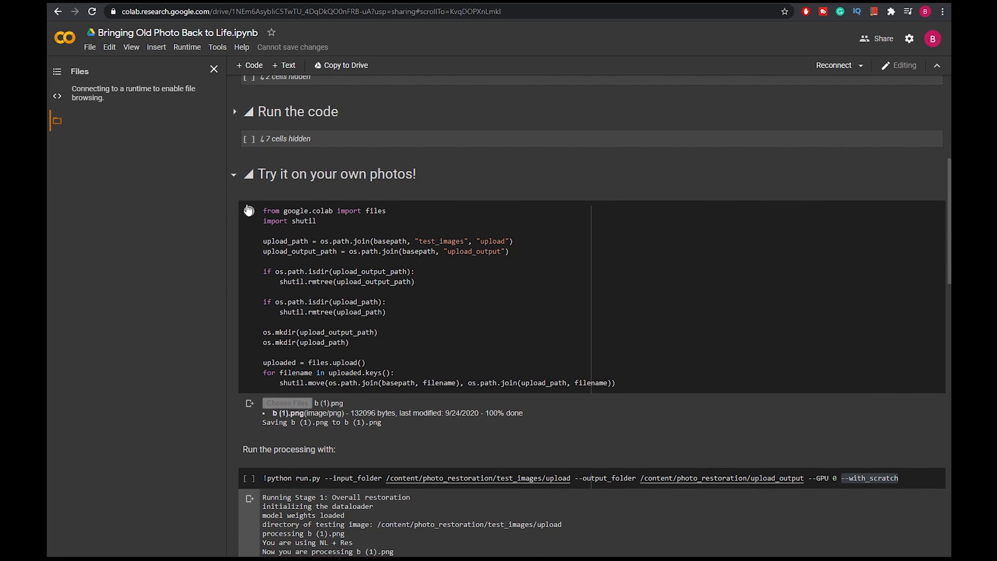
pyautogui.scroll(-3)
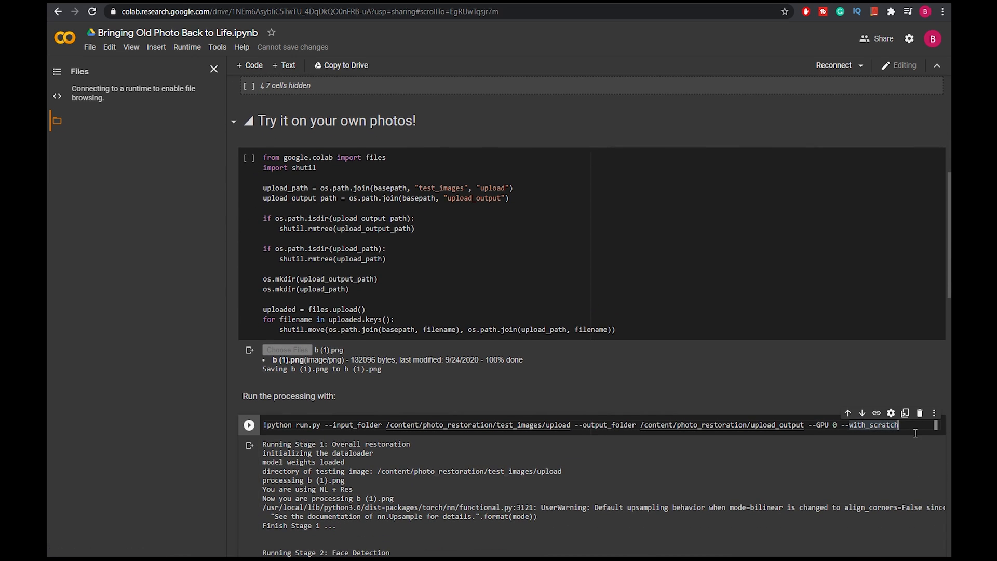
pyautogui.doubleClick(872, 425)
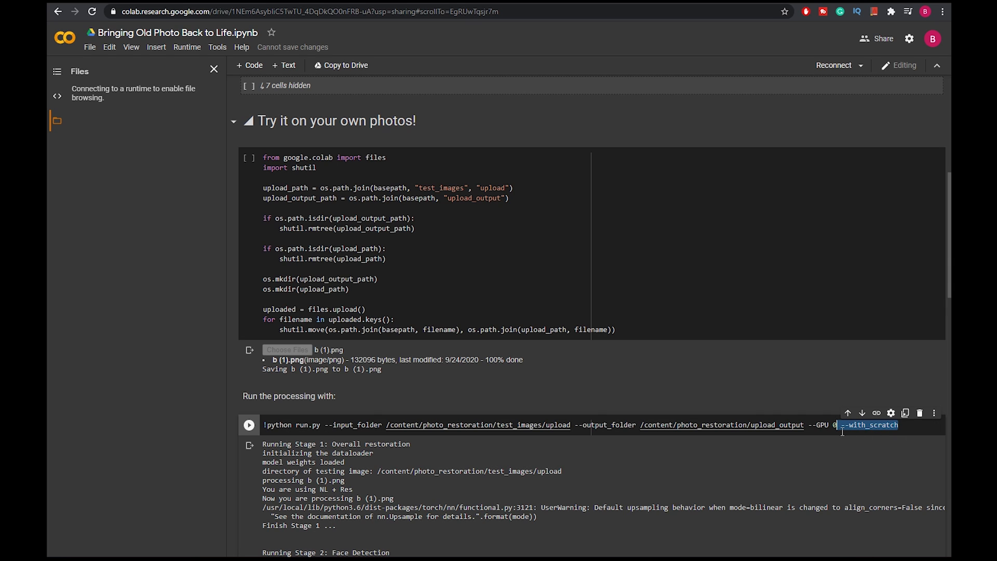
pyautogui.moveTo(846, 434)
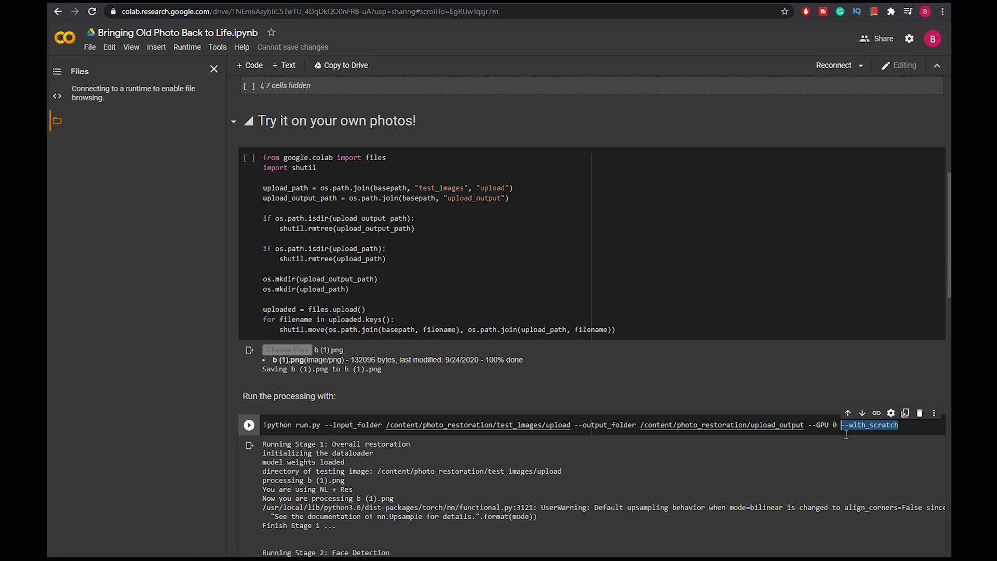
pyautogui.moveTo(711, 380)
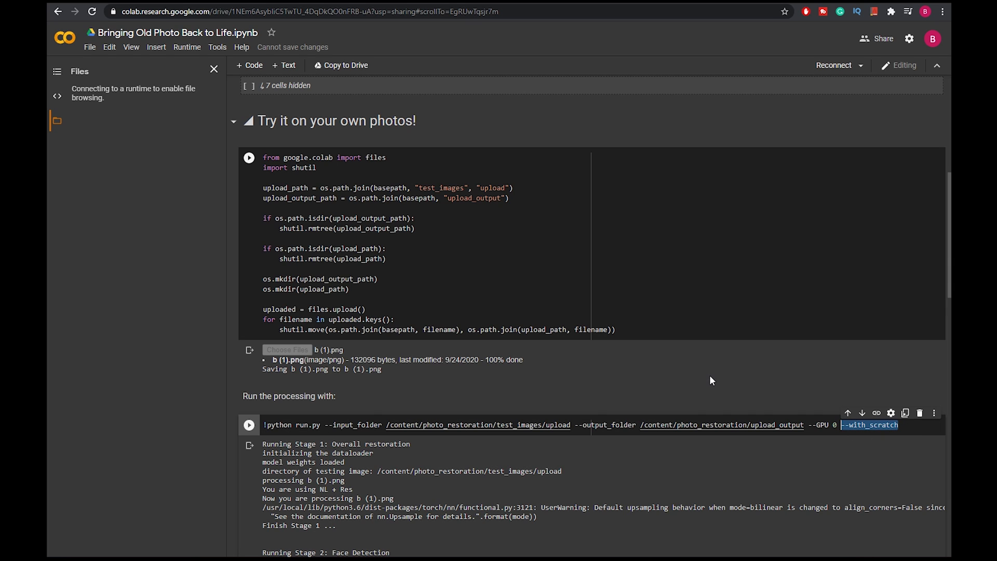
pyautogui.scroll(-3)
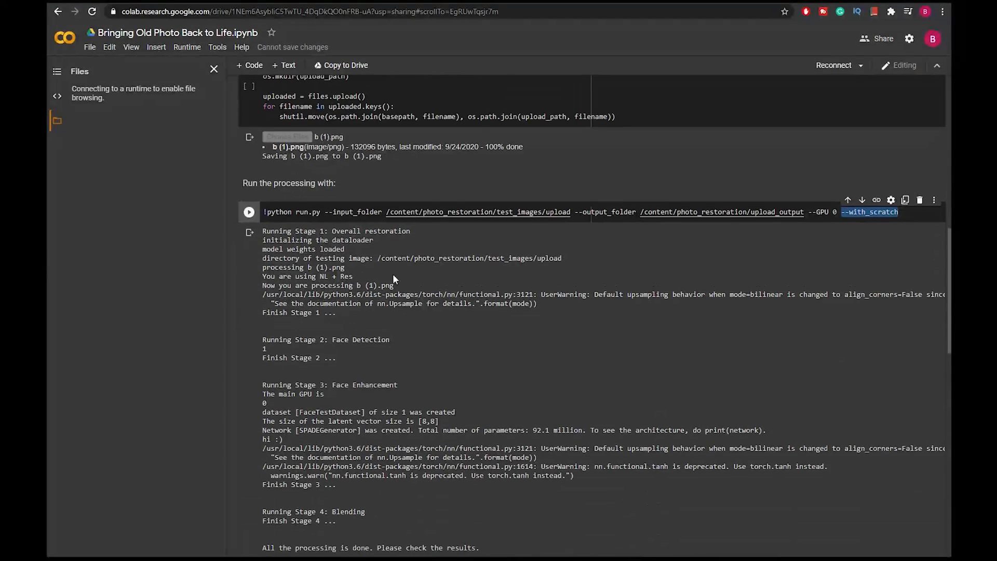
pyautogui.scroll(-3)
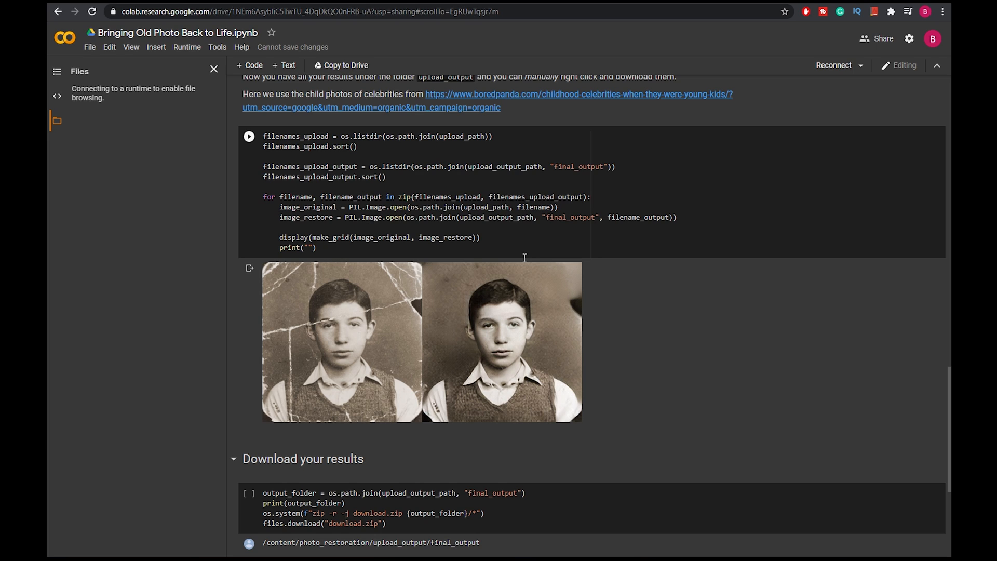
pyautogui.scroll(3)
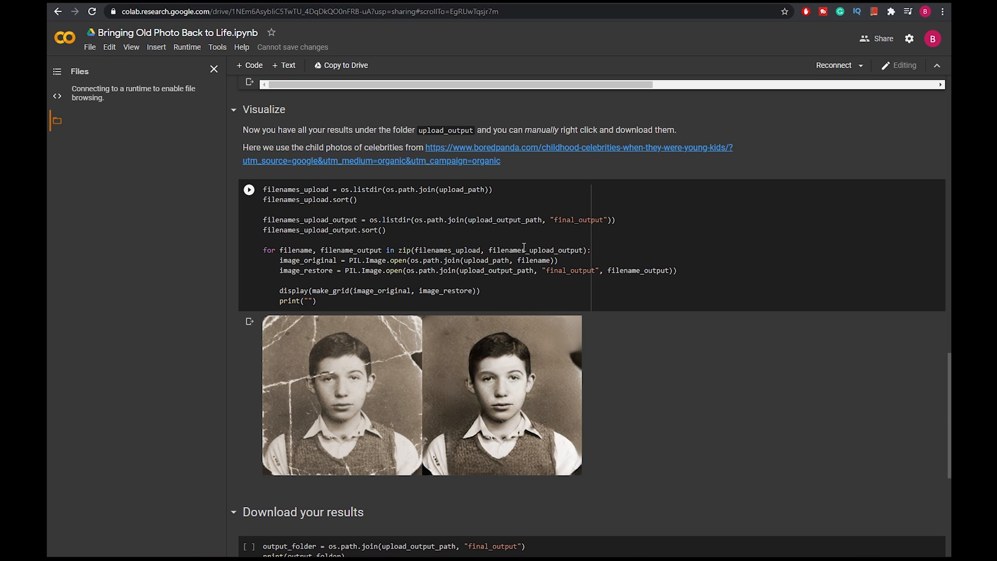